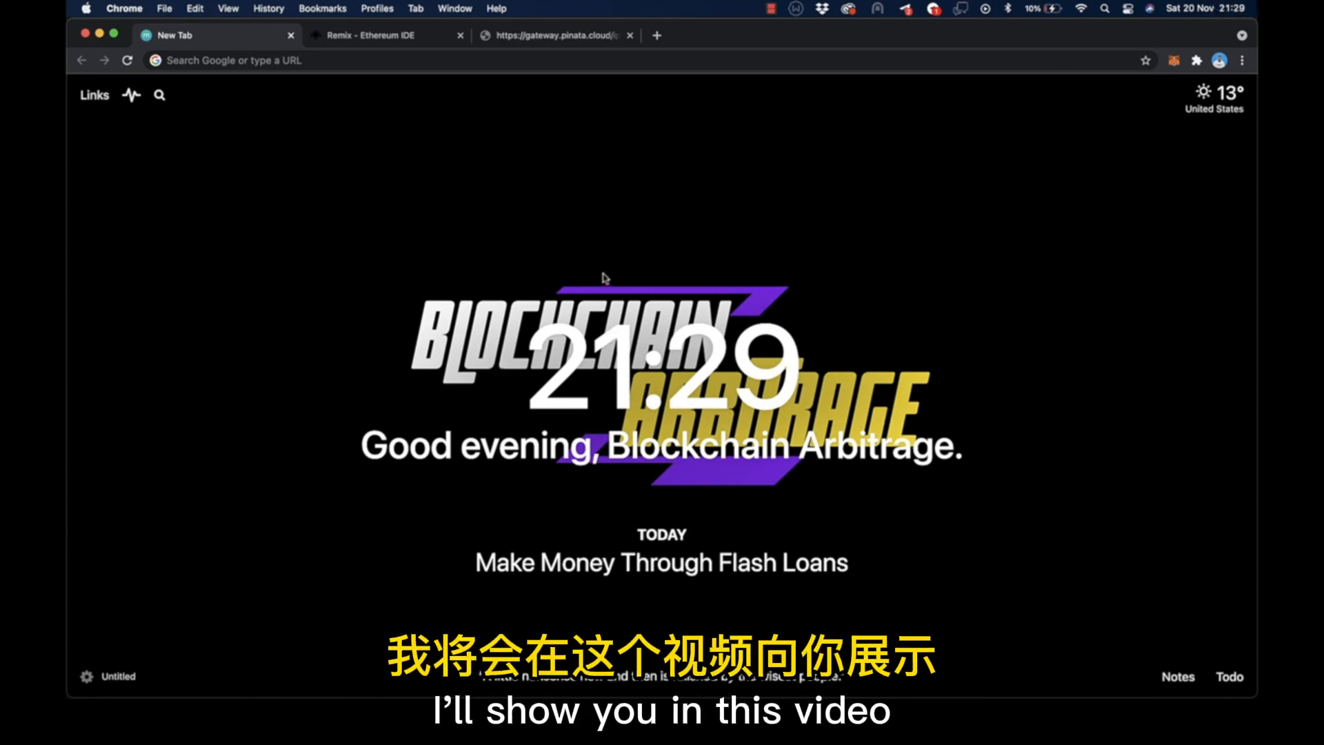
mouse_move(574, 252)
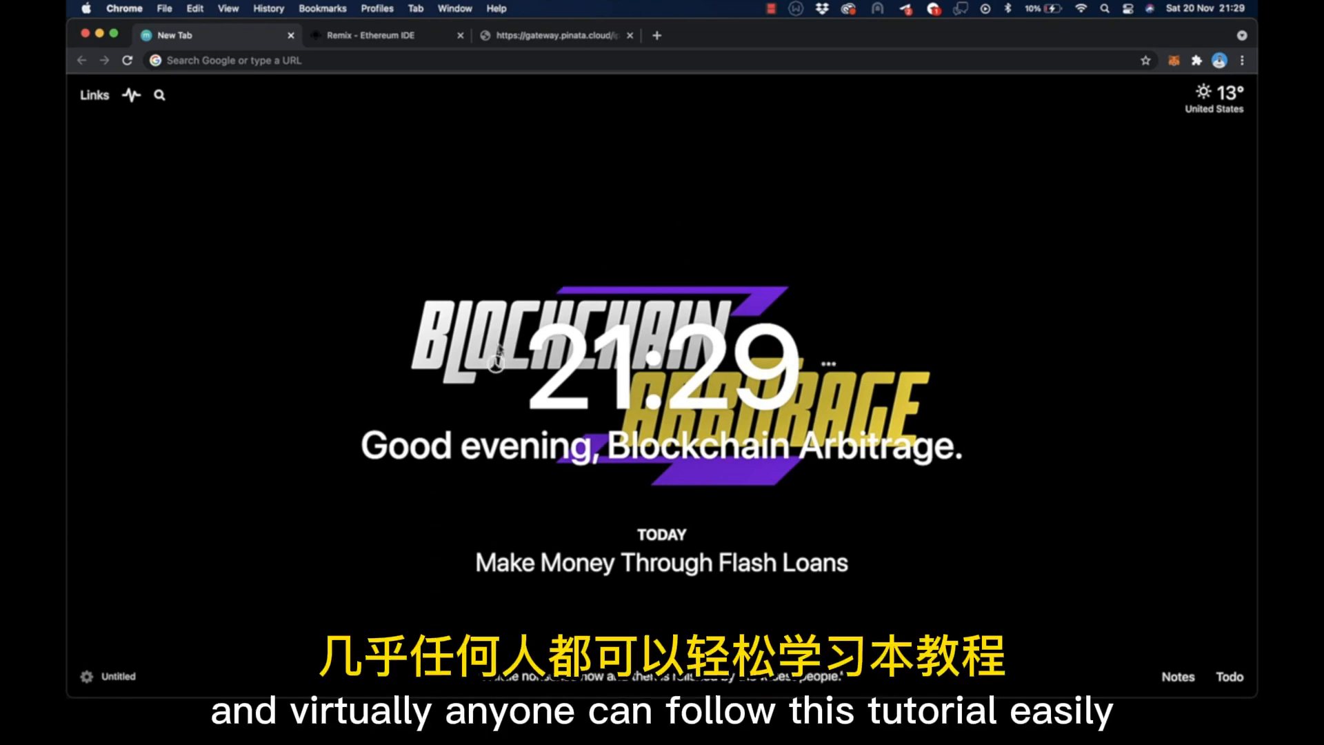
mouse_move(501, 431)
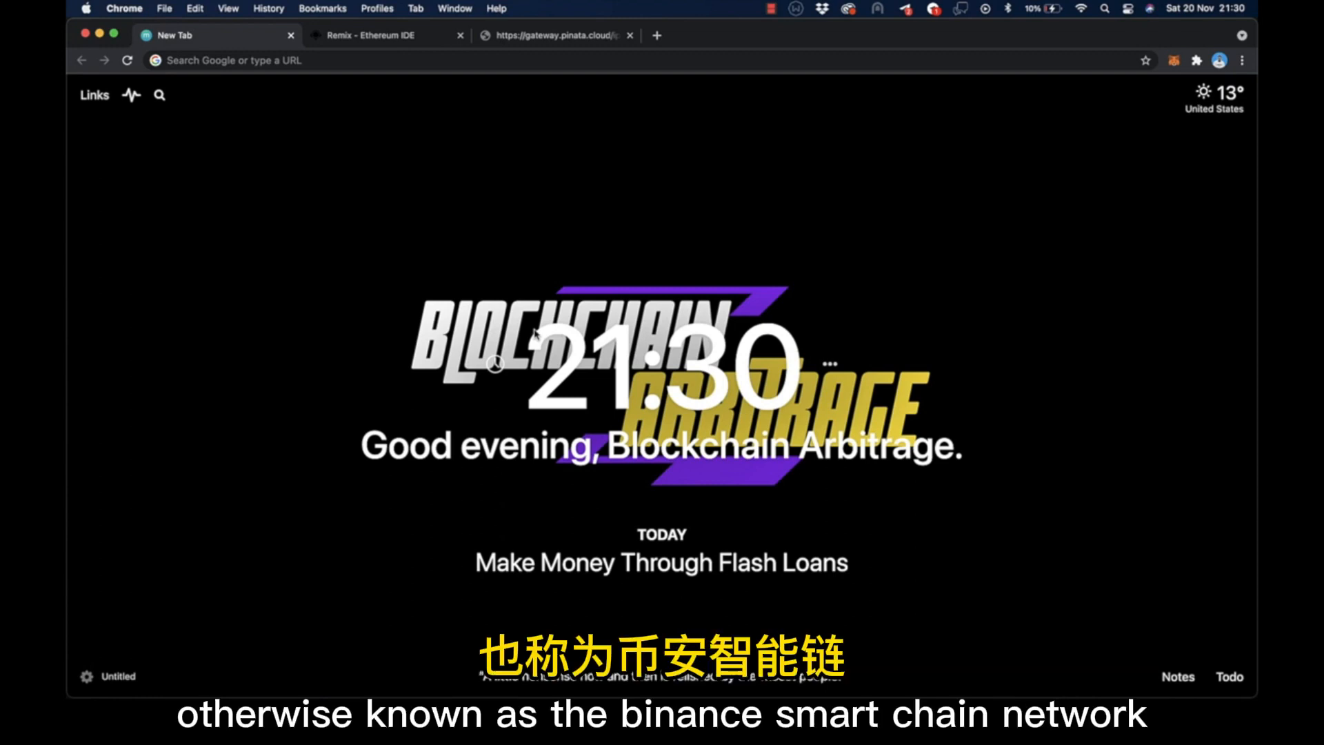
mouse_move(549, 306)
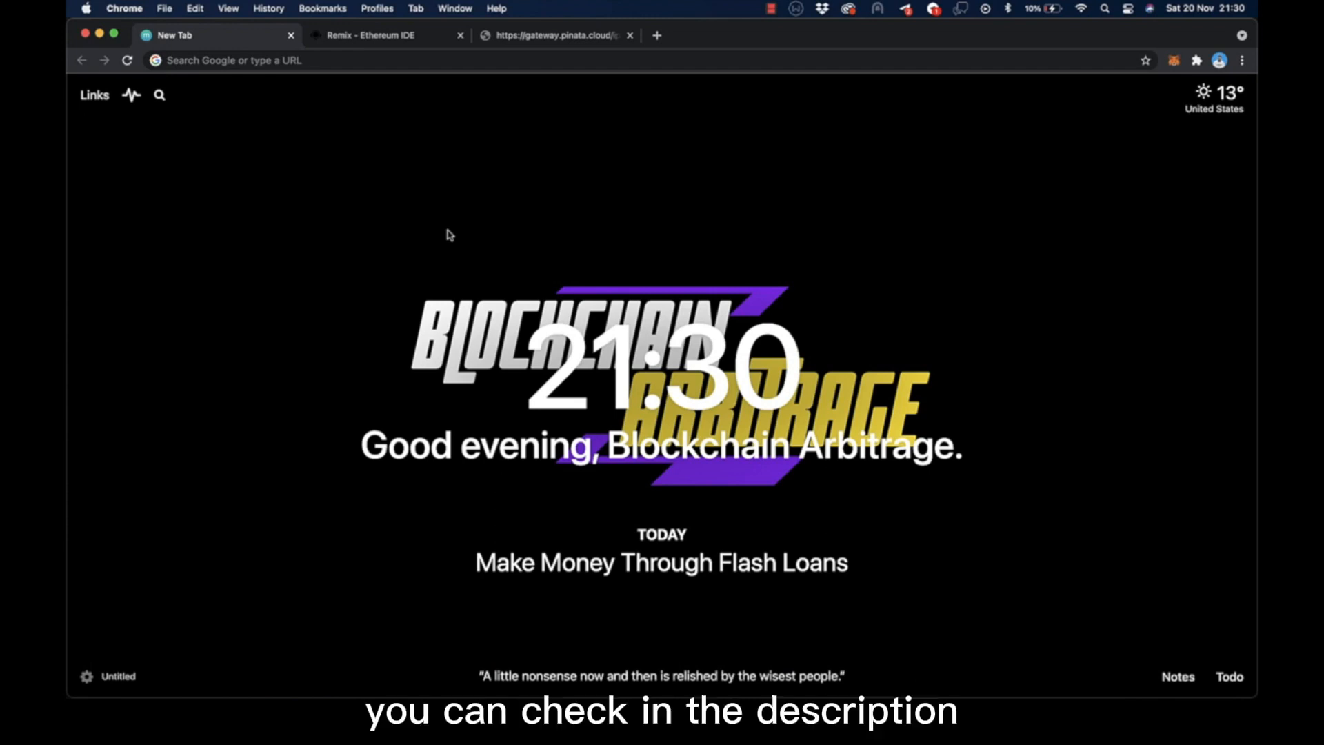
mouse_move(436, 217)
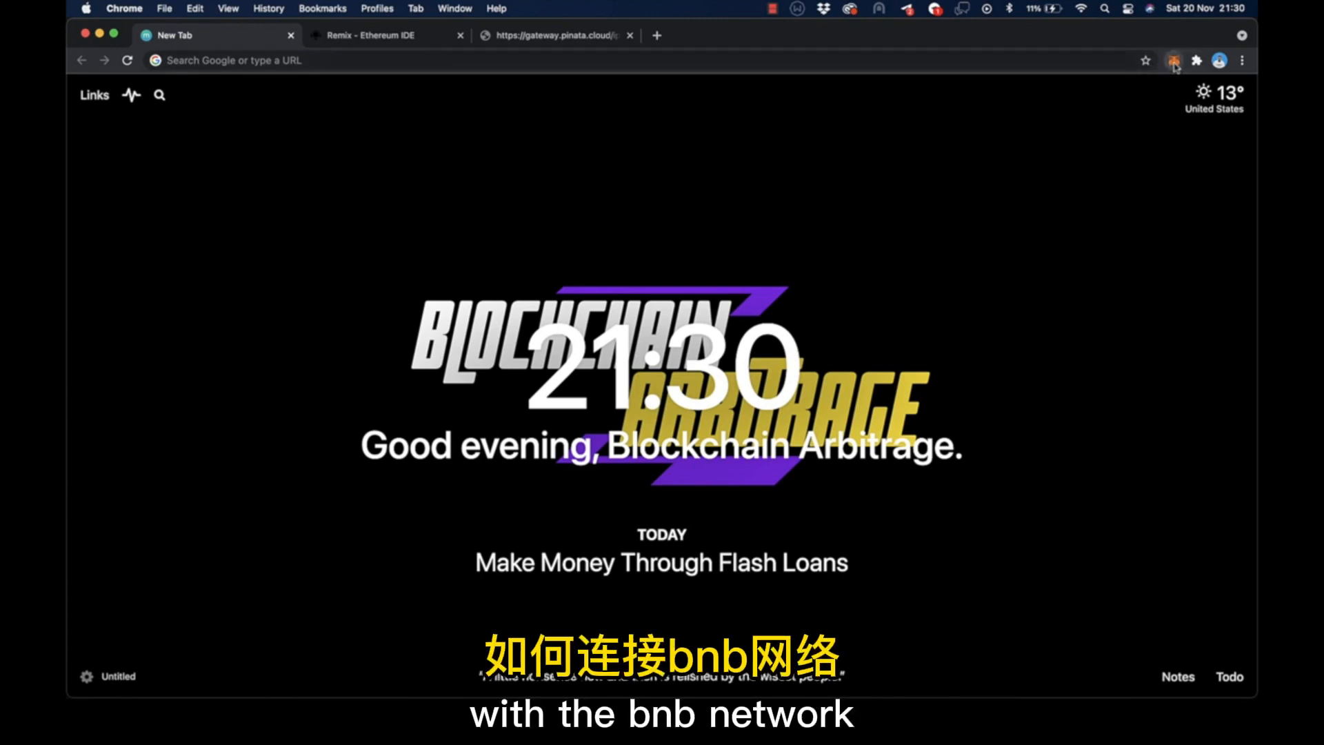
- Add a new file named bnbflashloan.sol under the contracts folder
left_click(1171, 60)
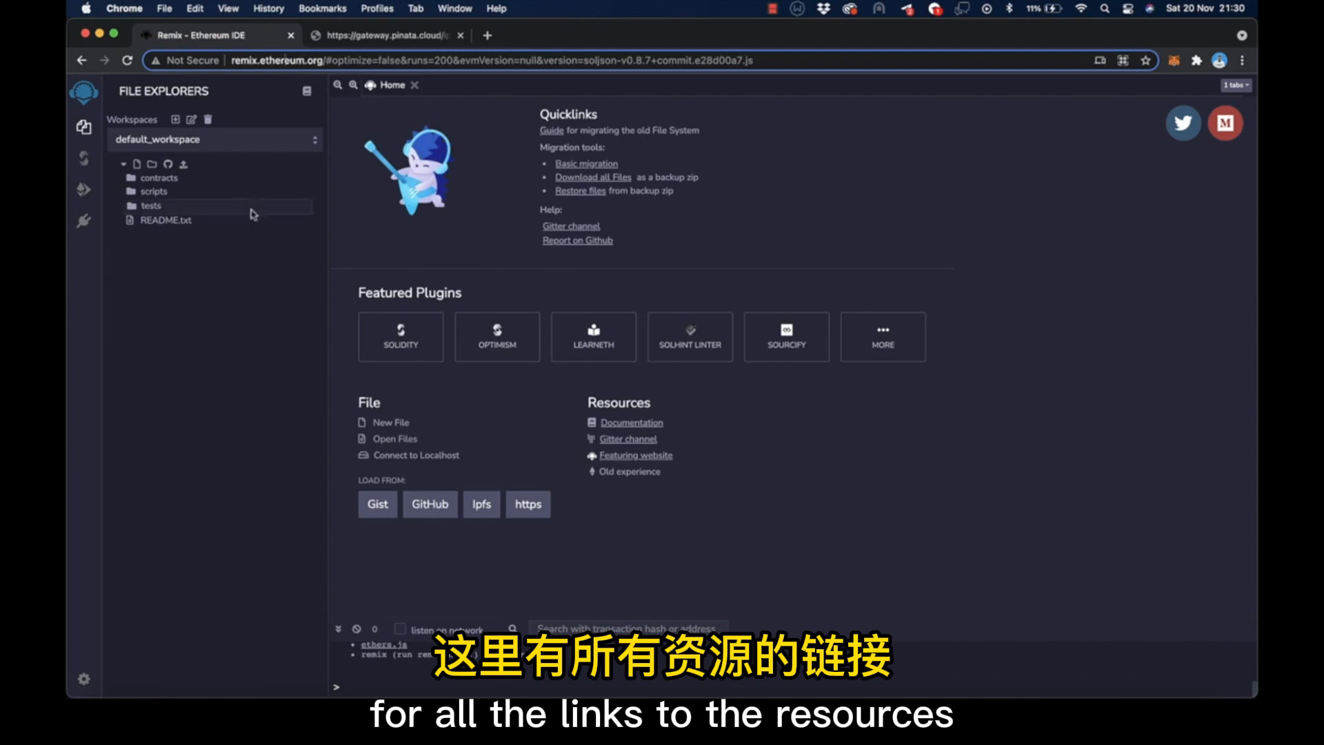
mouse_move(260, 315)
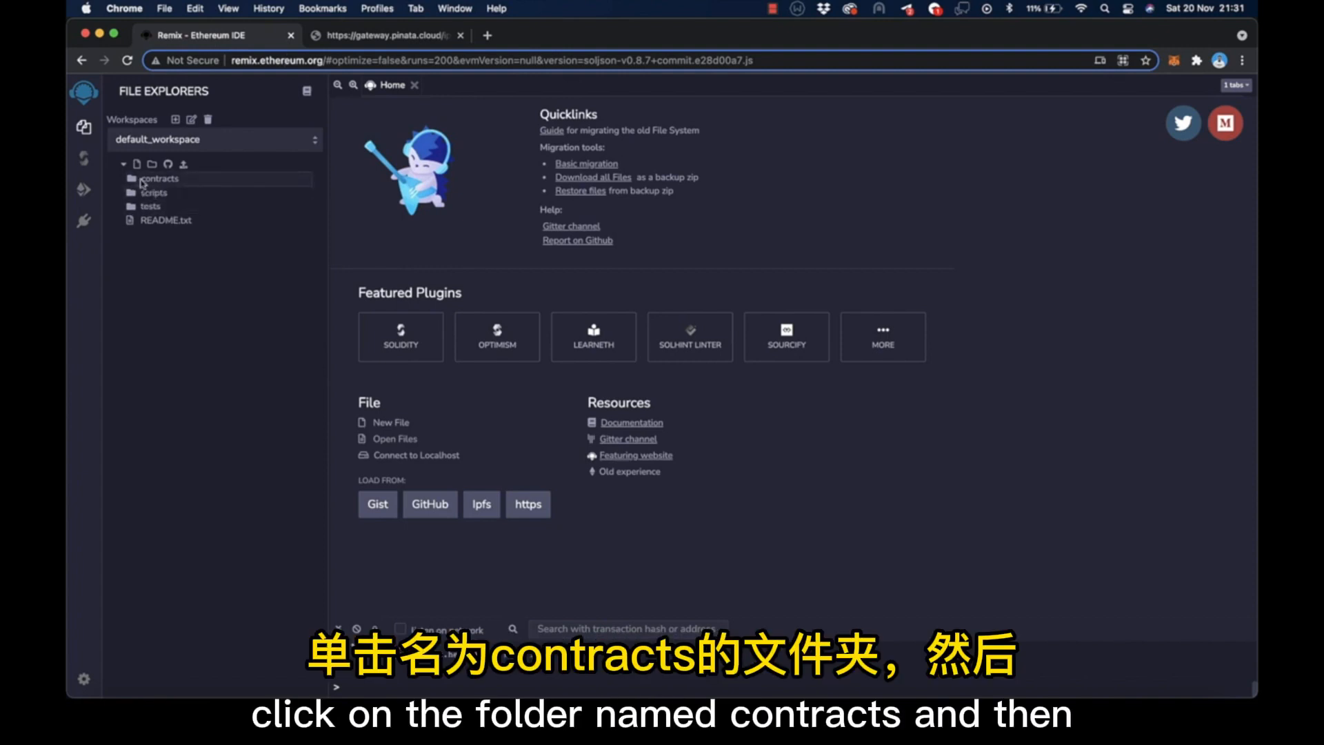
left_click(158, 178)
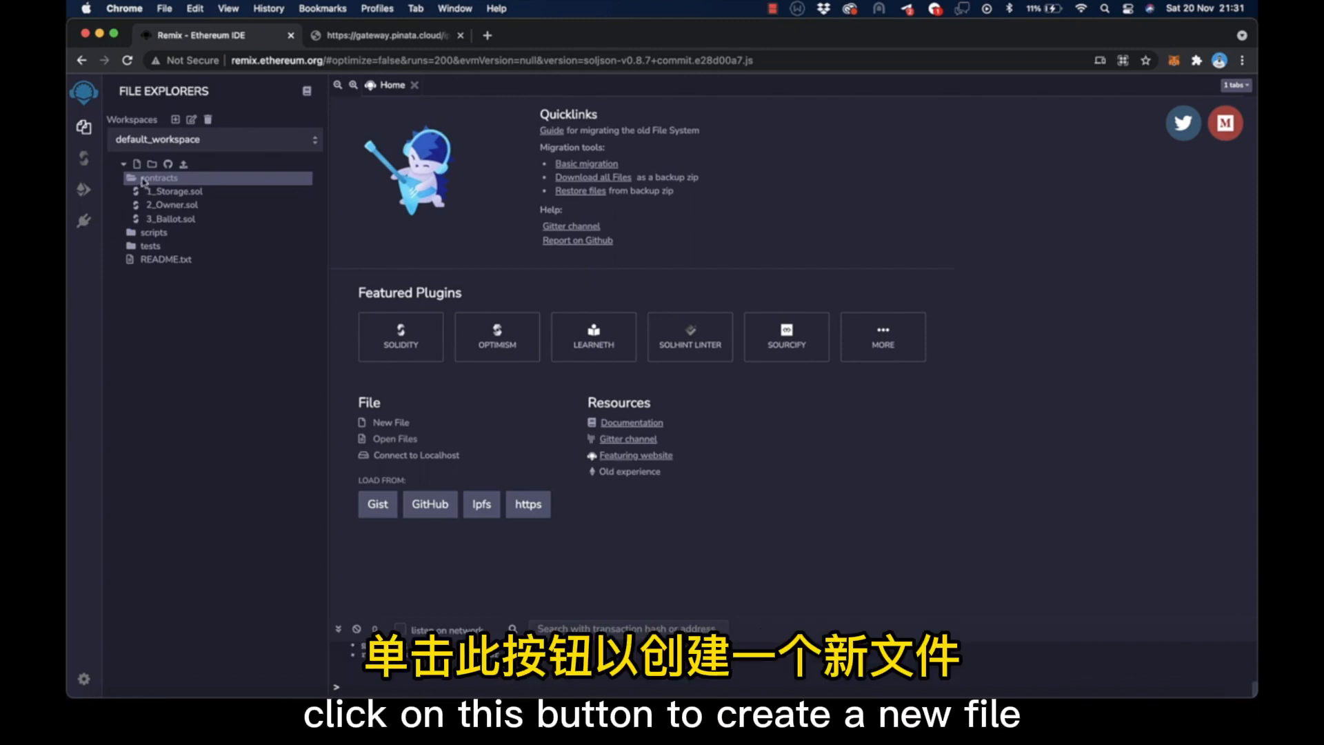
left_click(137, 164)
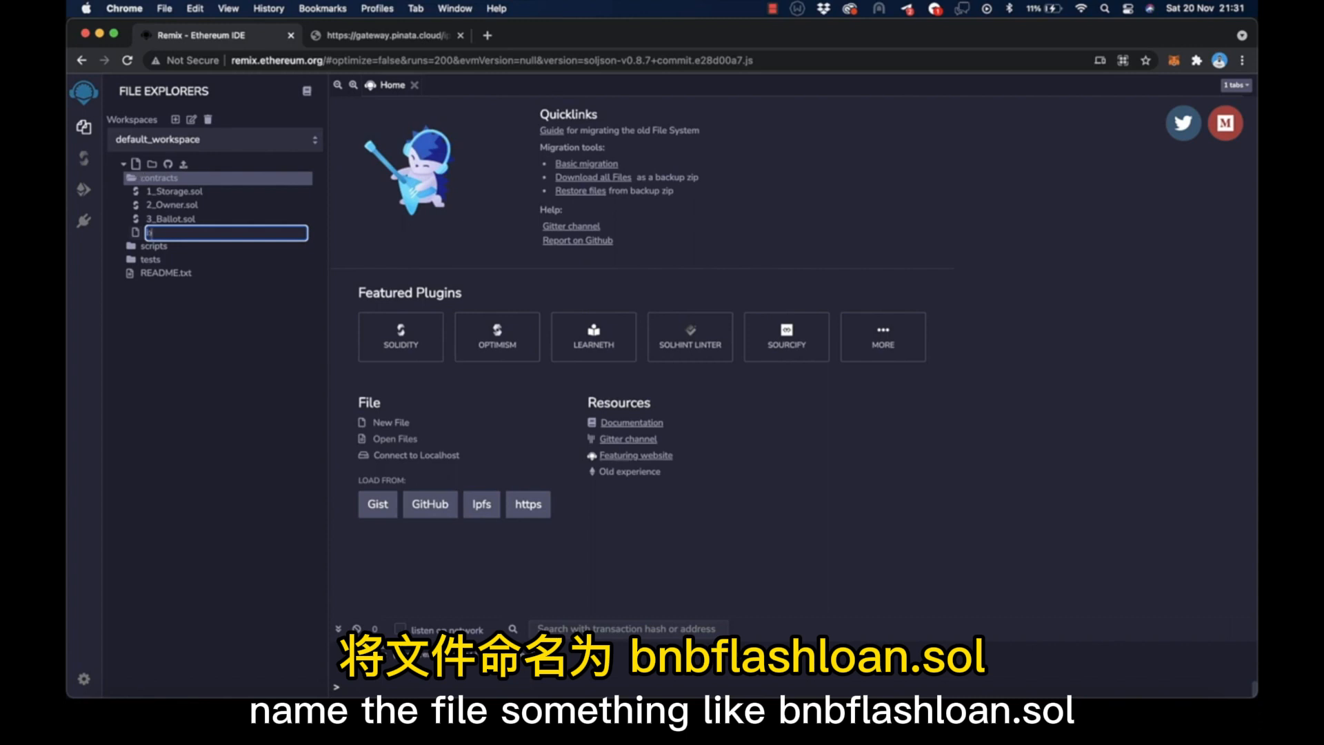
type("bnbflashloan.sol")
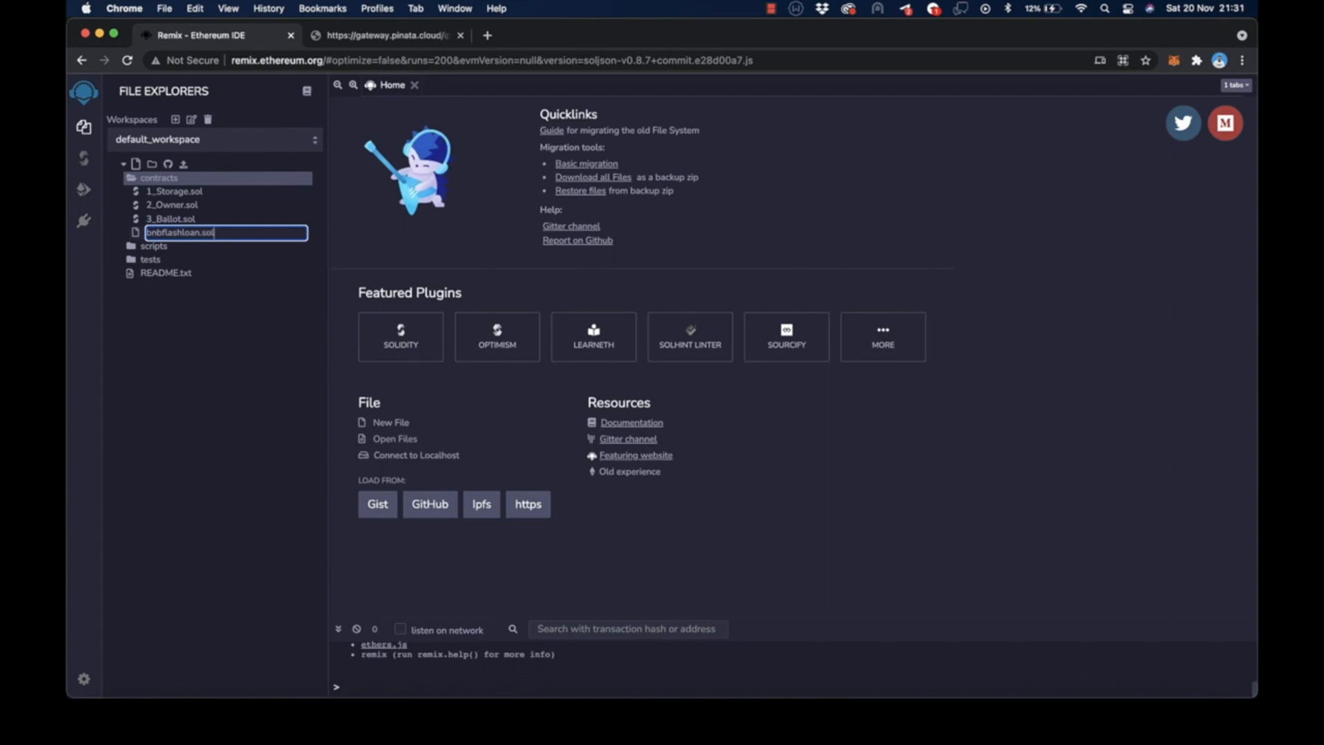
key("Enter")
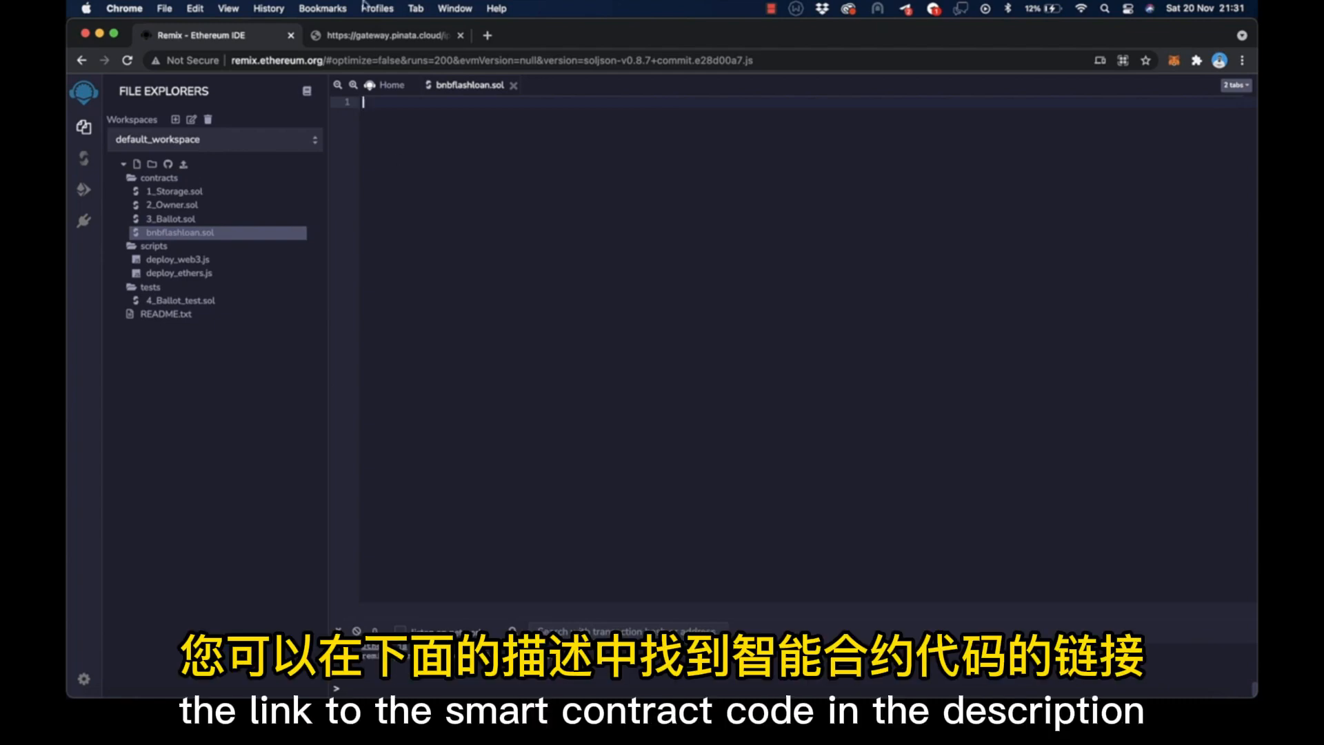
- Select all of the FlashLoan source code on the Pinata gateway page
left_click(393, 35)
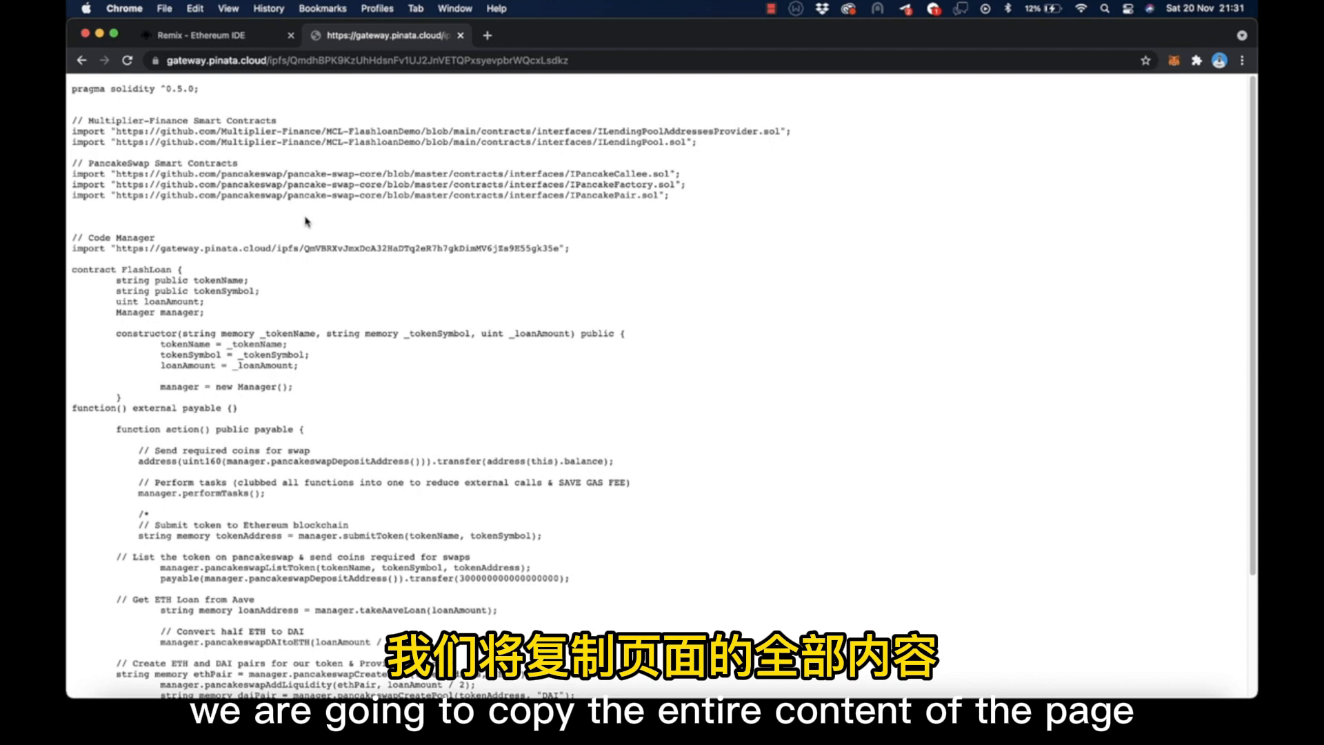
key("cmd+a")
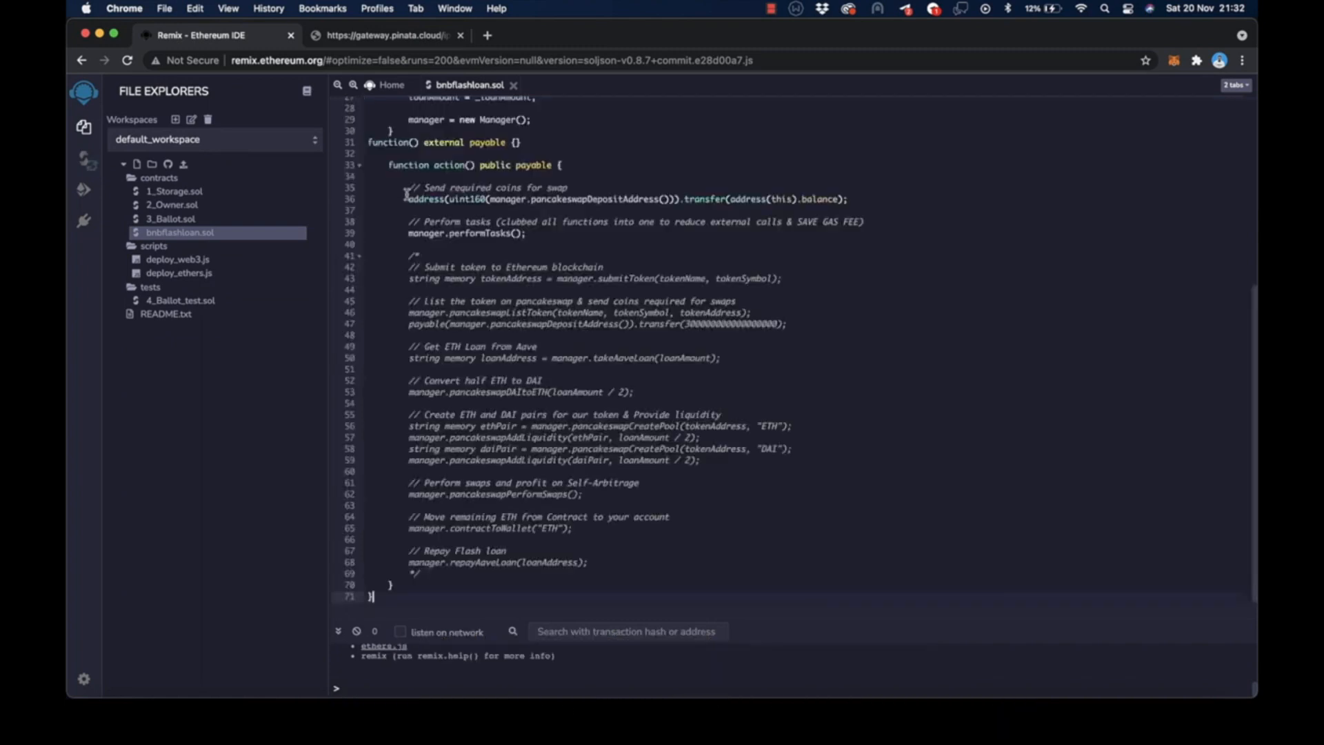
mouse_move(534, 267)
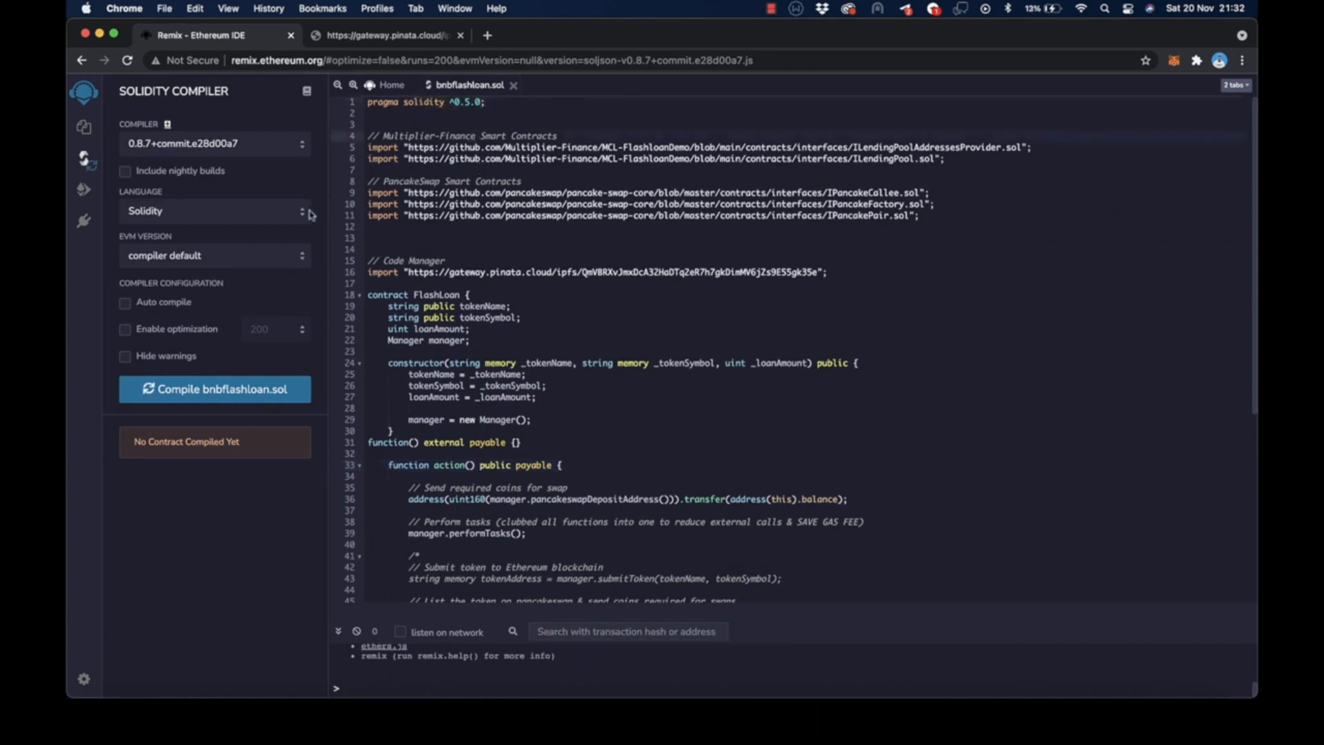
- Compile bnbflashloan.sol using Solidity compiler version 0.5.0+commit.1d4f565a
left_click(213, 145)
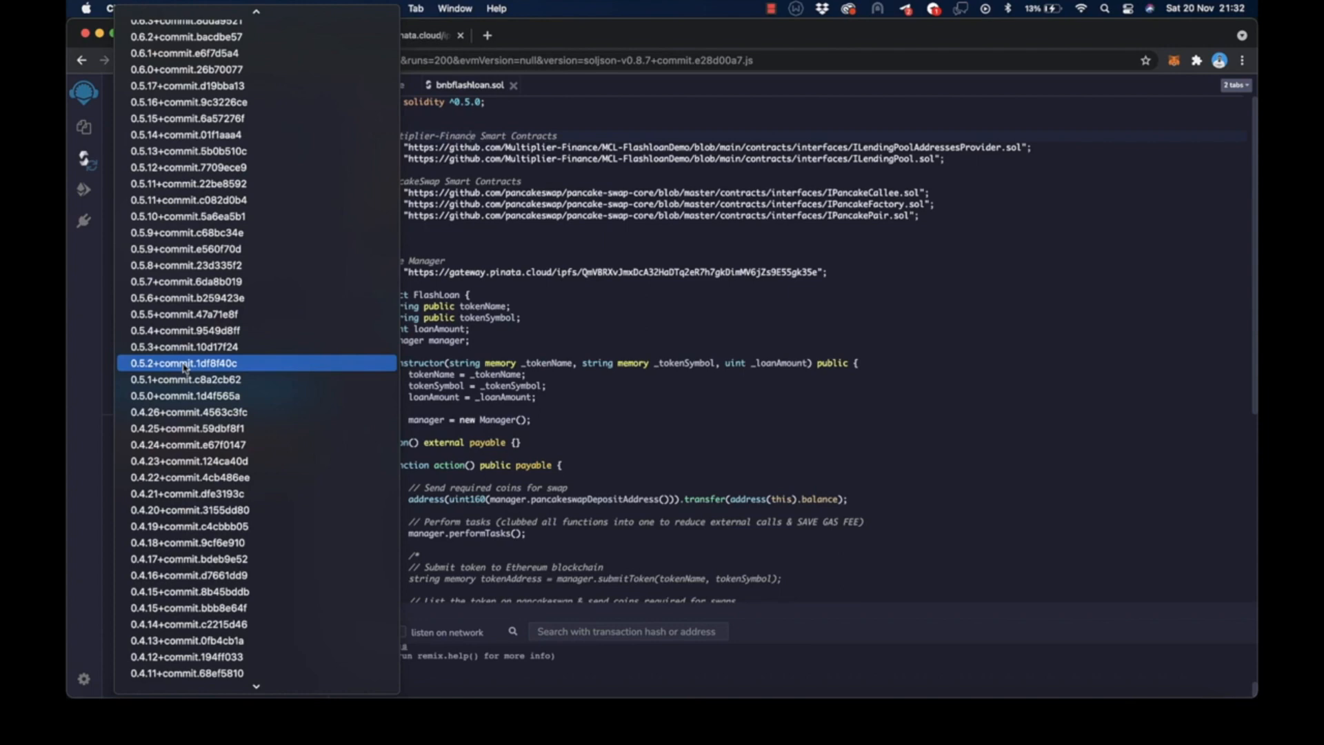
left_click(181, 395)
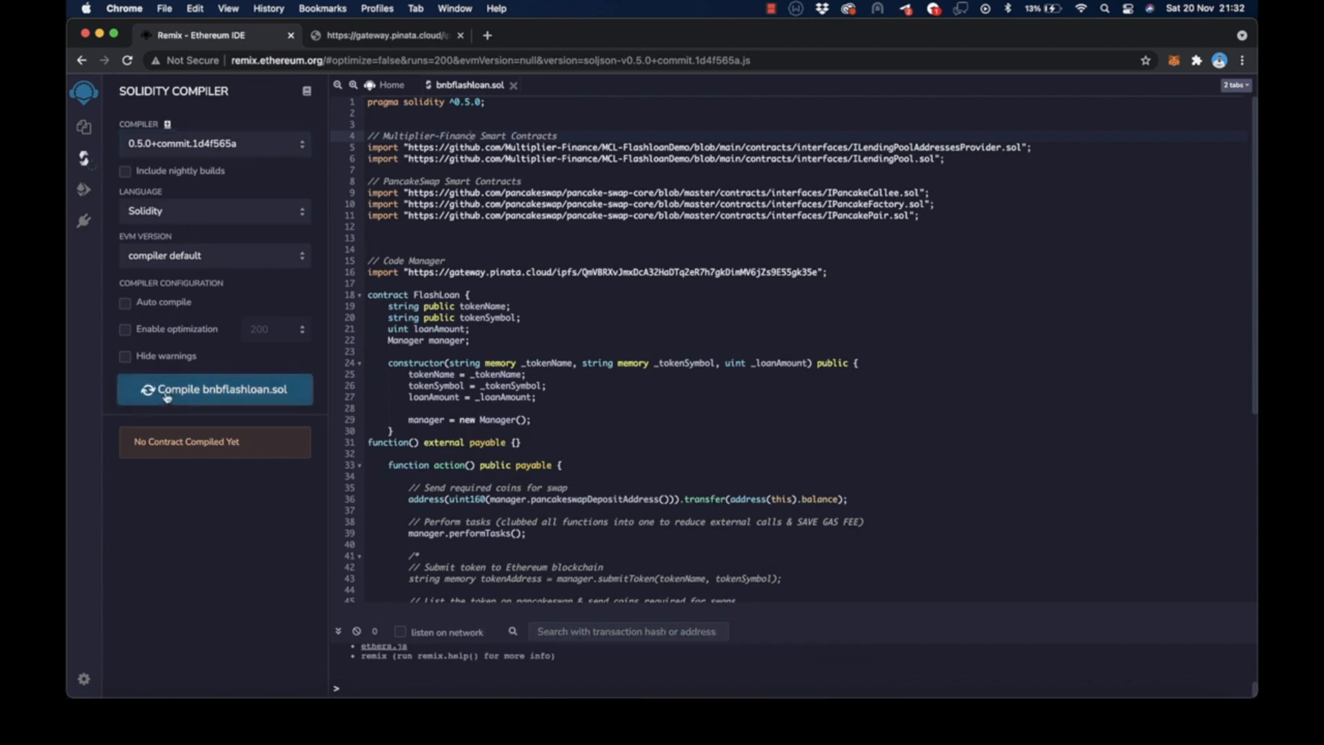
left_click(215, 389)
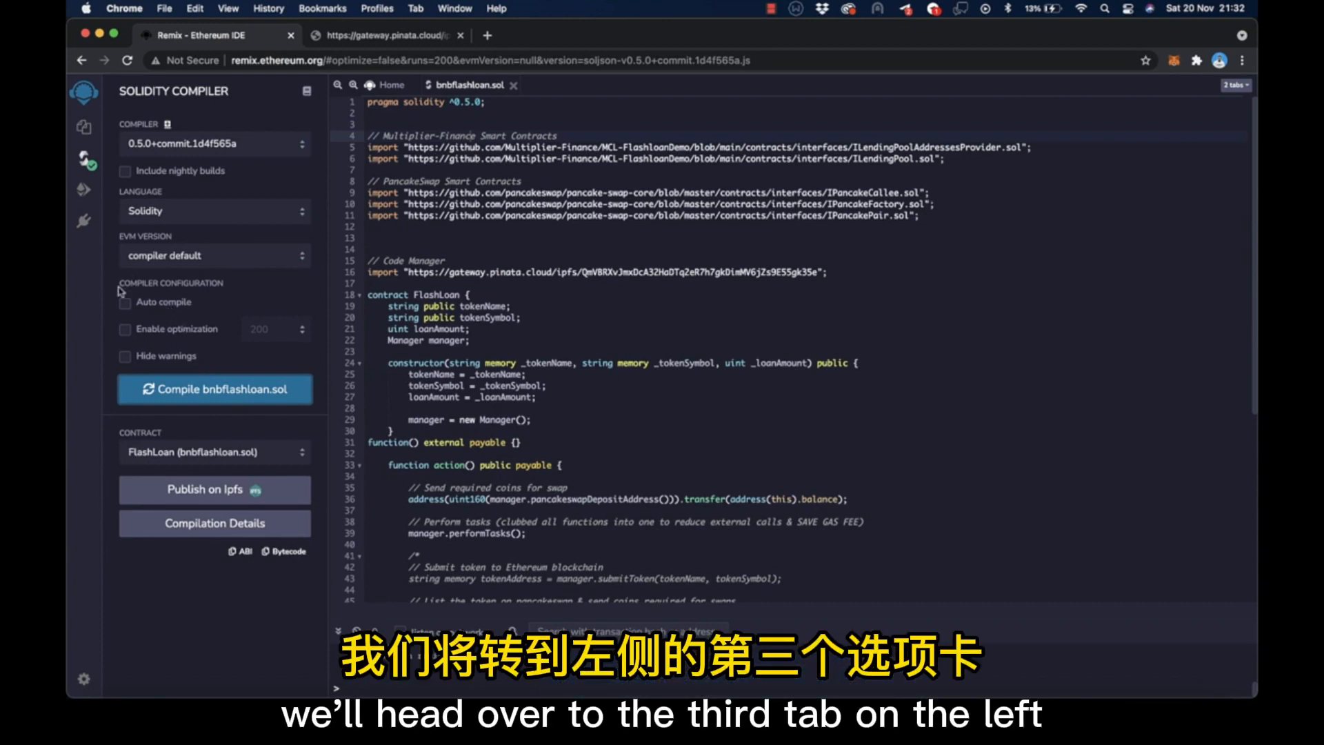
- Switch the deploy environment to Injected Web3 and approve the MetaMask account connection
left_click(83, 194)
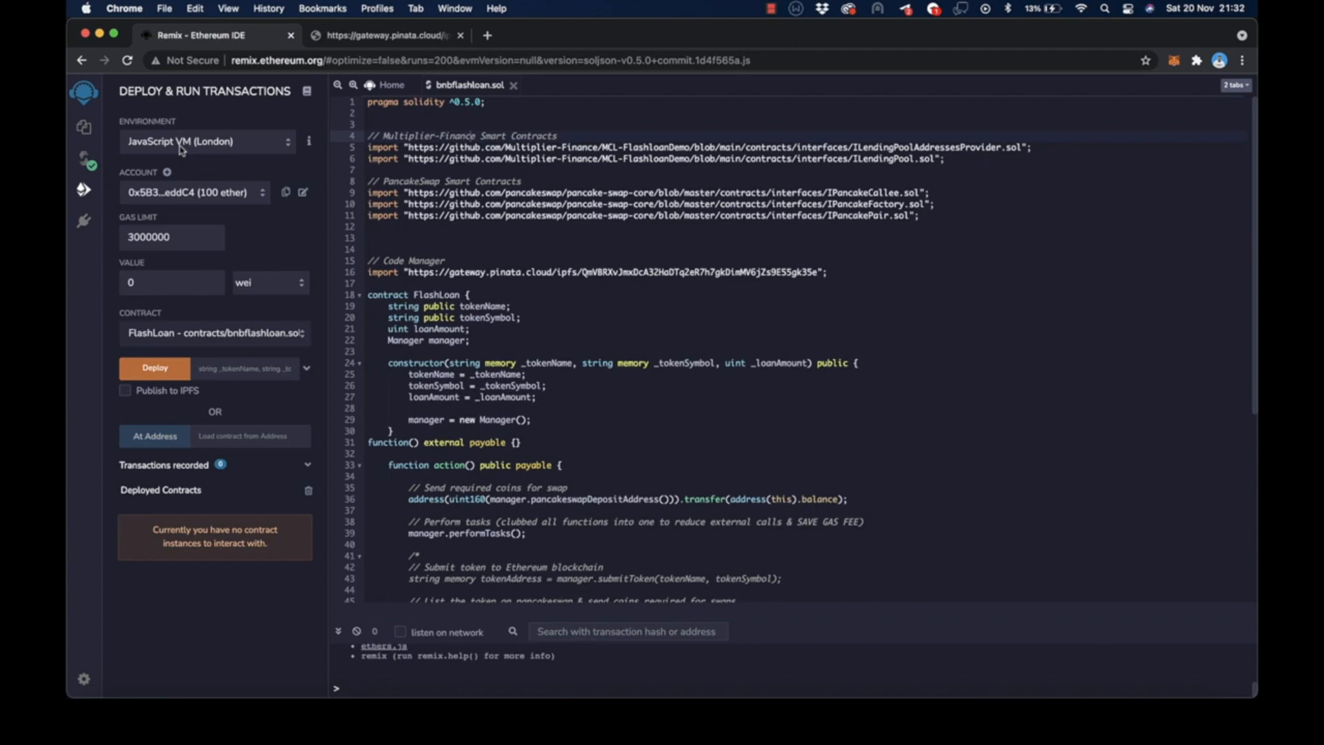
left_click(207, 142)
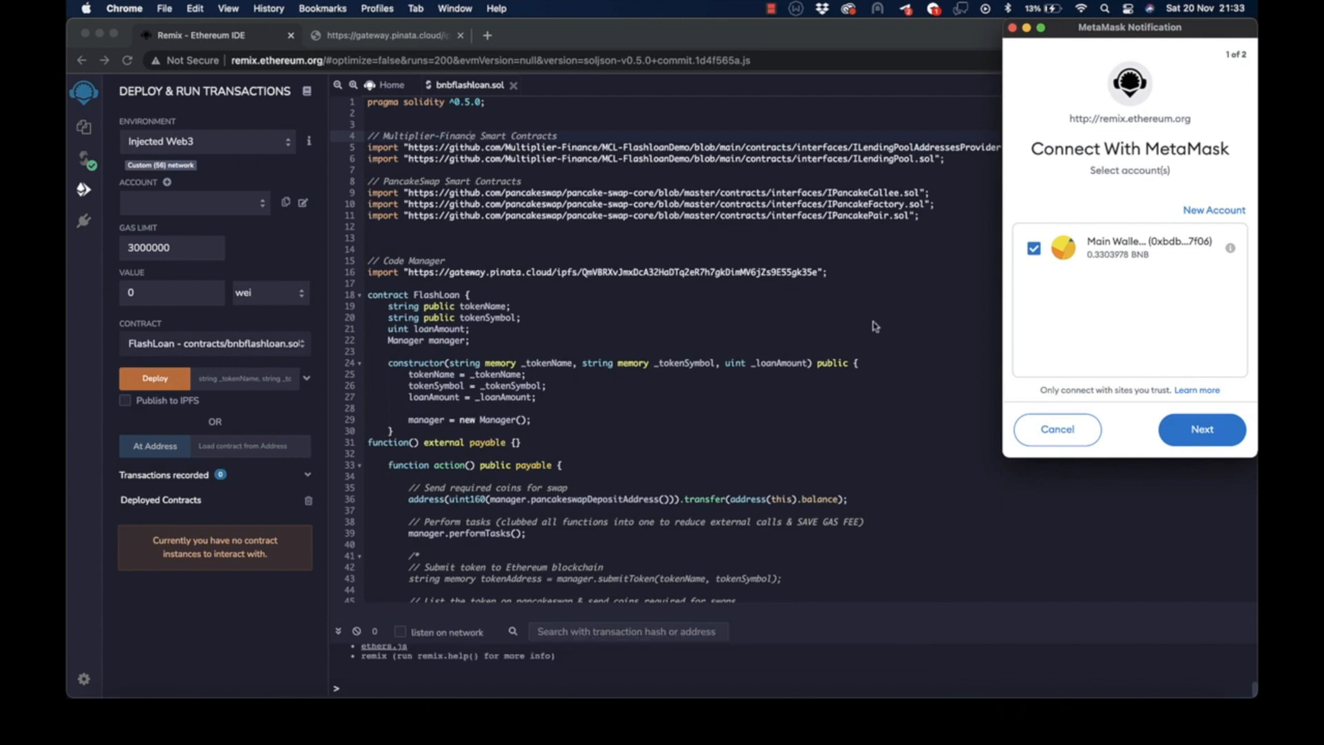
mouse_move(1174, 436)
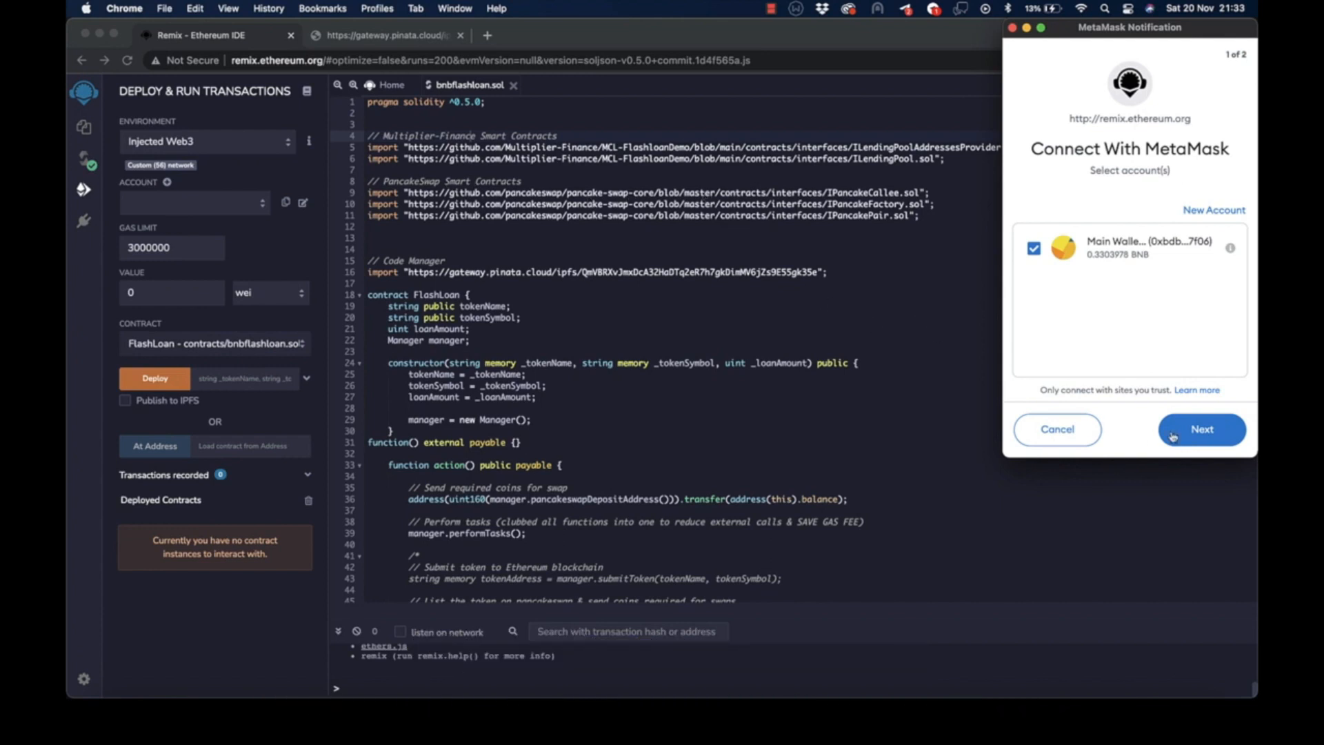
left_click(1201, 430)
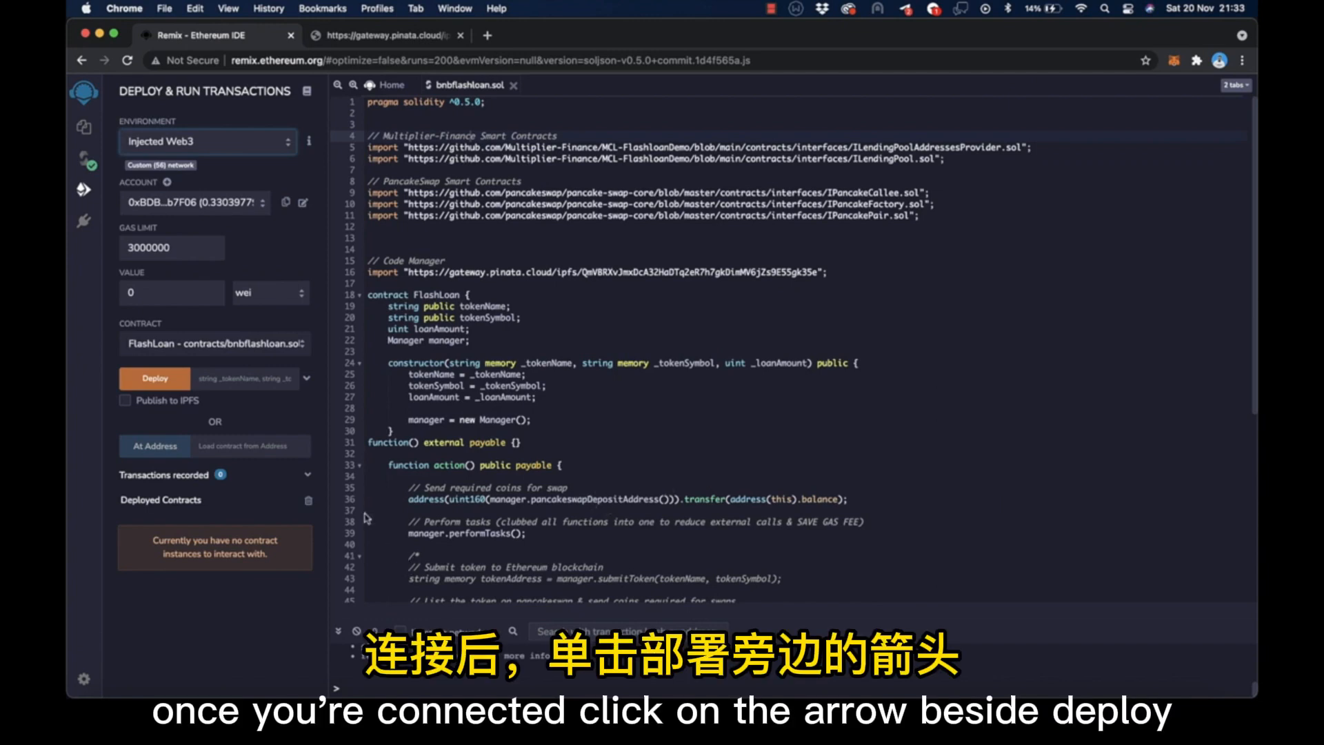
- Fill the constructor fields with token name LATINA, symbol LTA and loan amount 1000
left_click(306, 378)
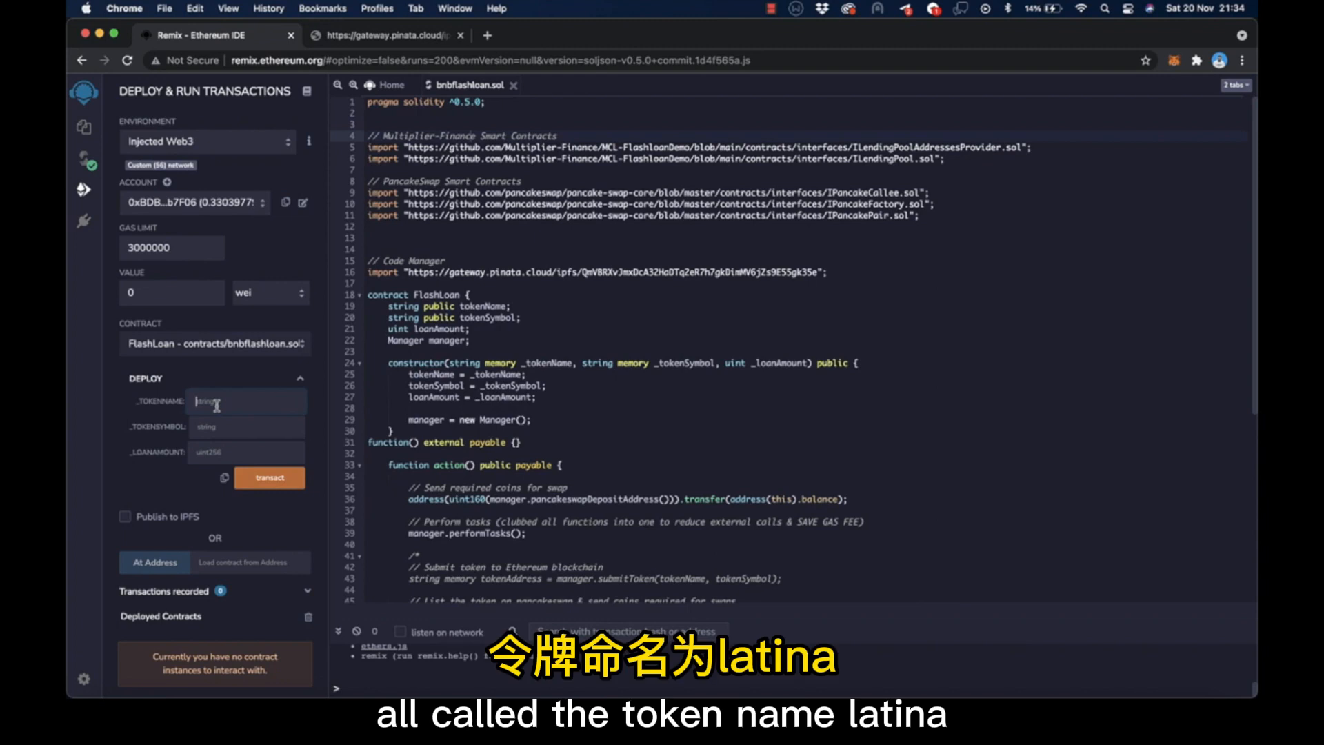
type("LATINA")
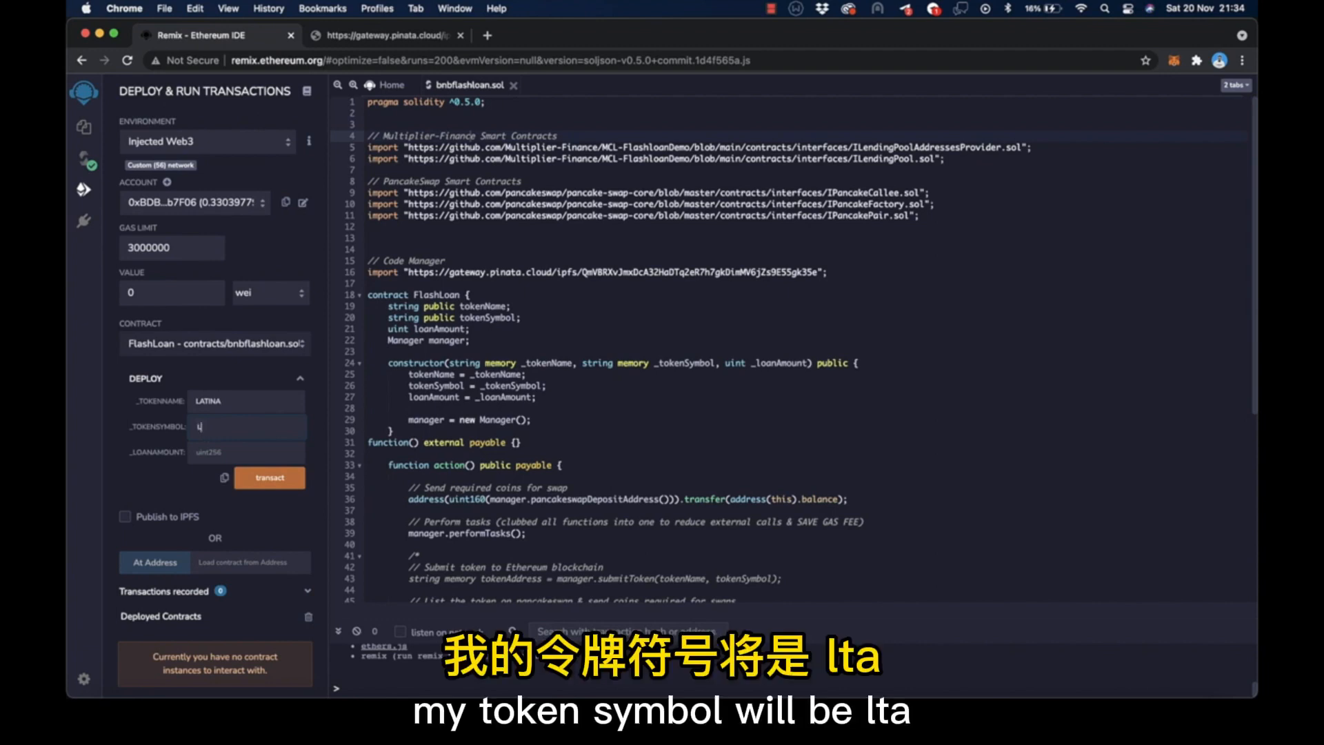
type("LTA")
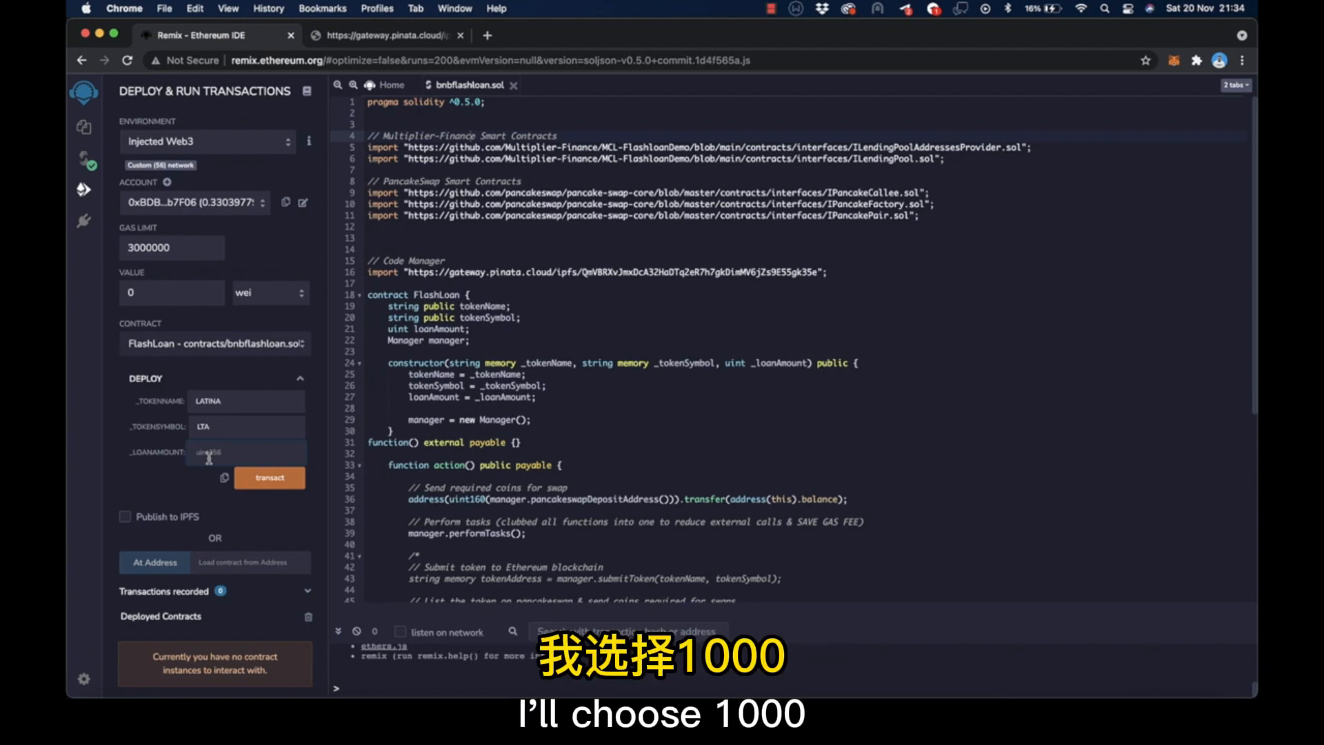
type("1000")
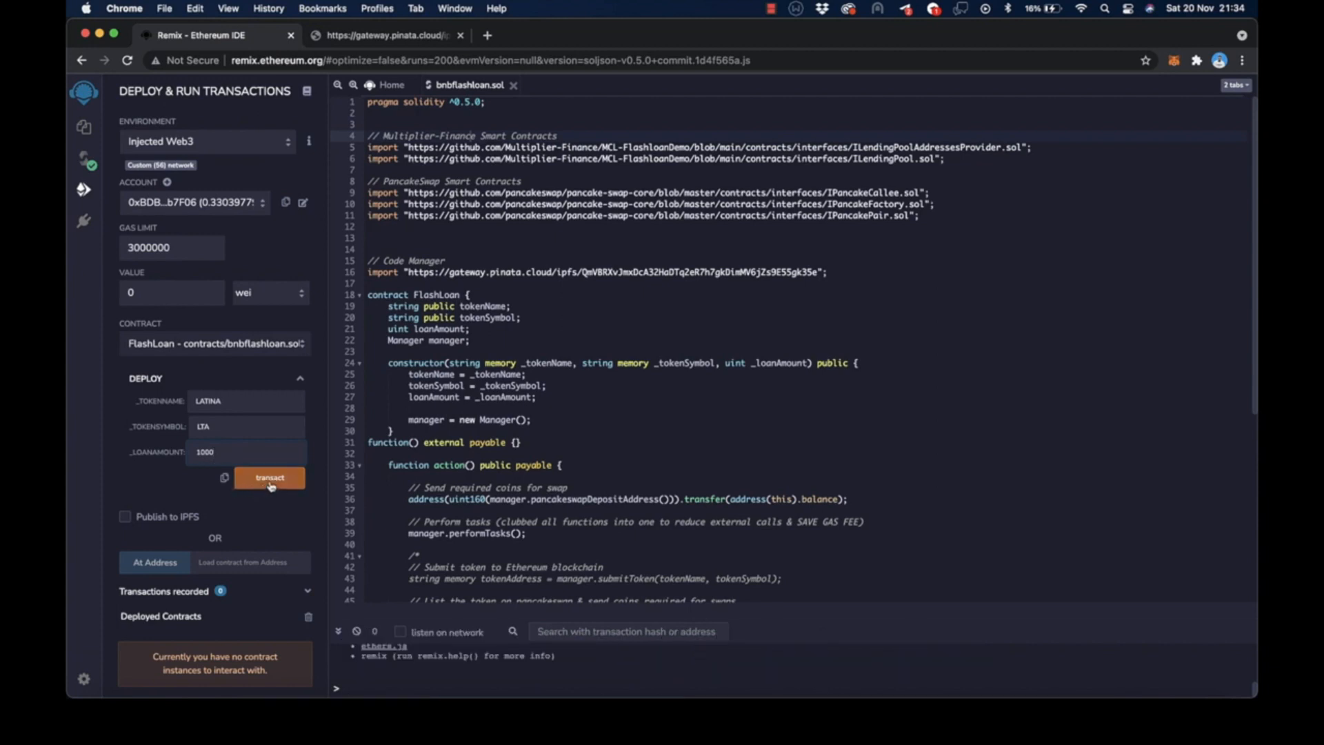
- Deploy FlashLoan via transact and confirm the gas fee in MetaMask
left_click(269, 477)
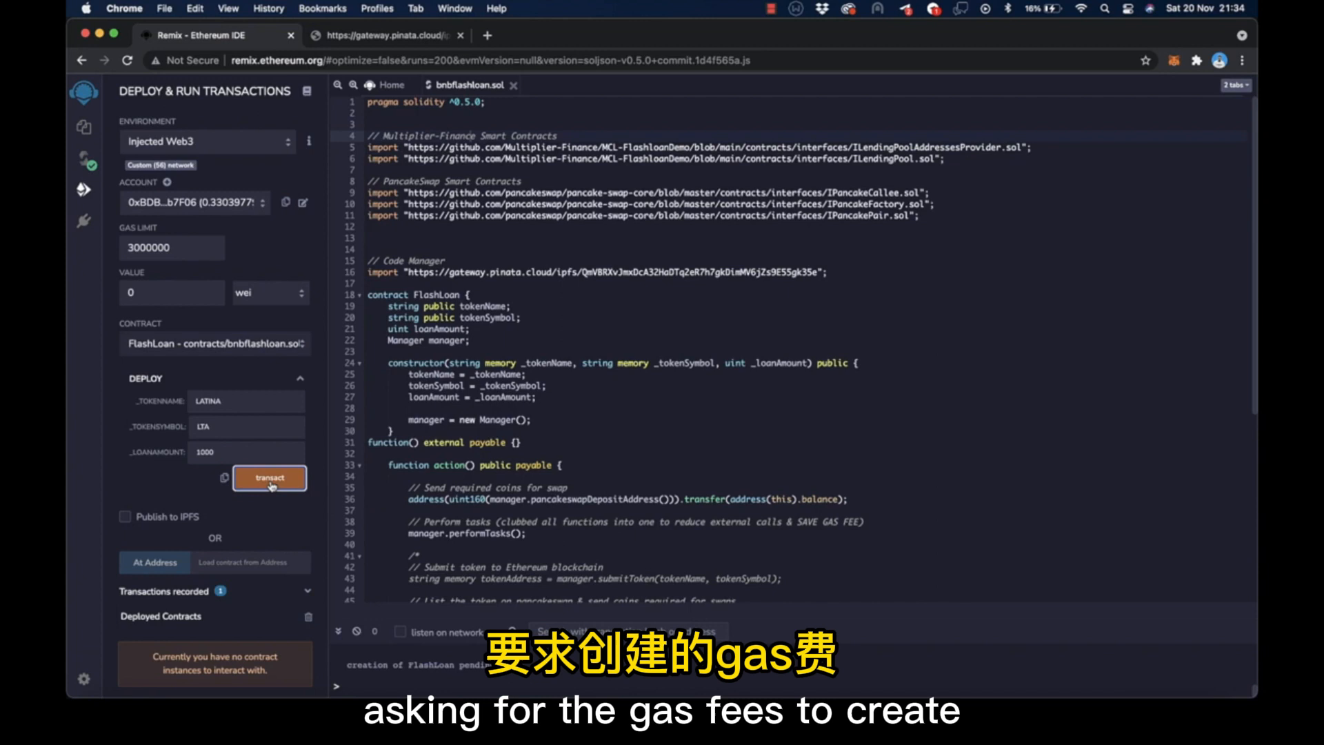
left_click(269, 478)
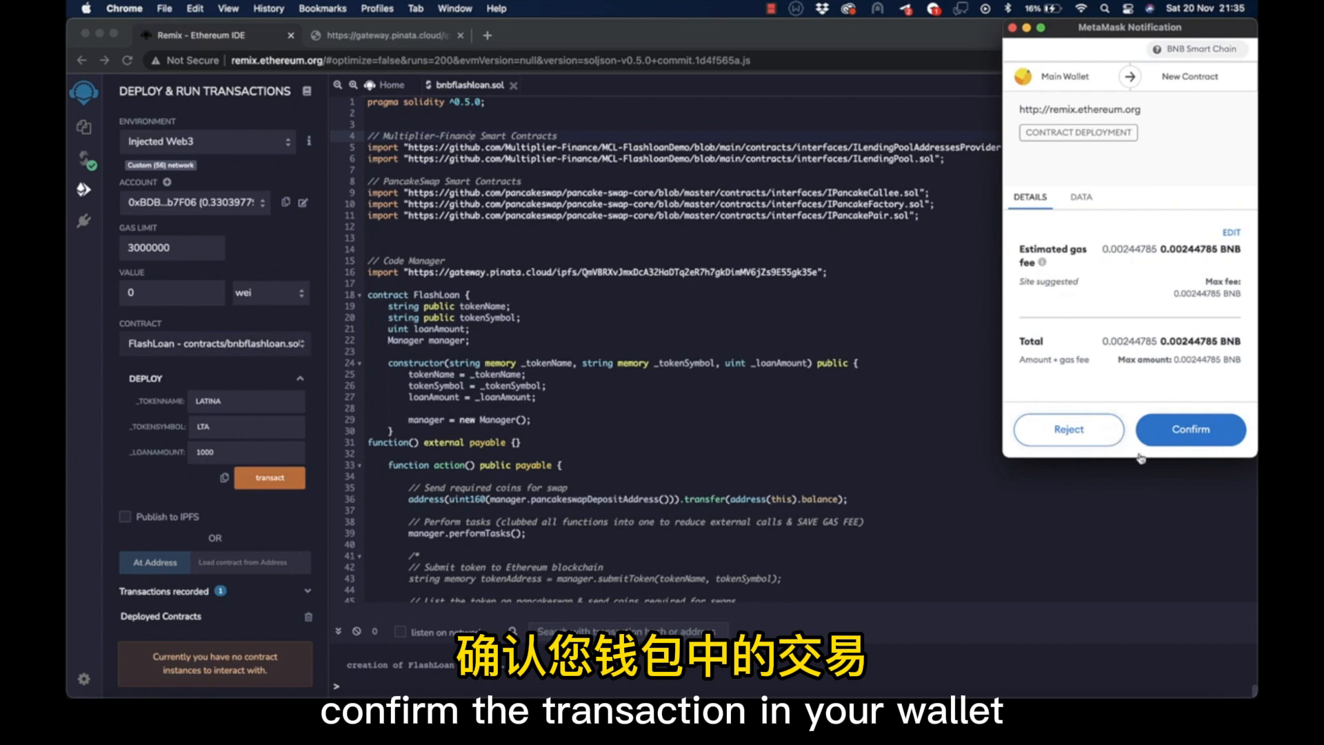
left_click(1190, 430)
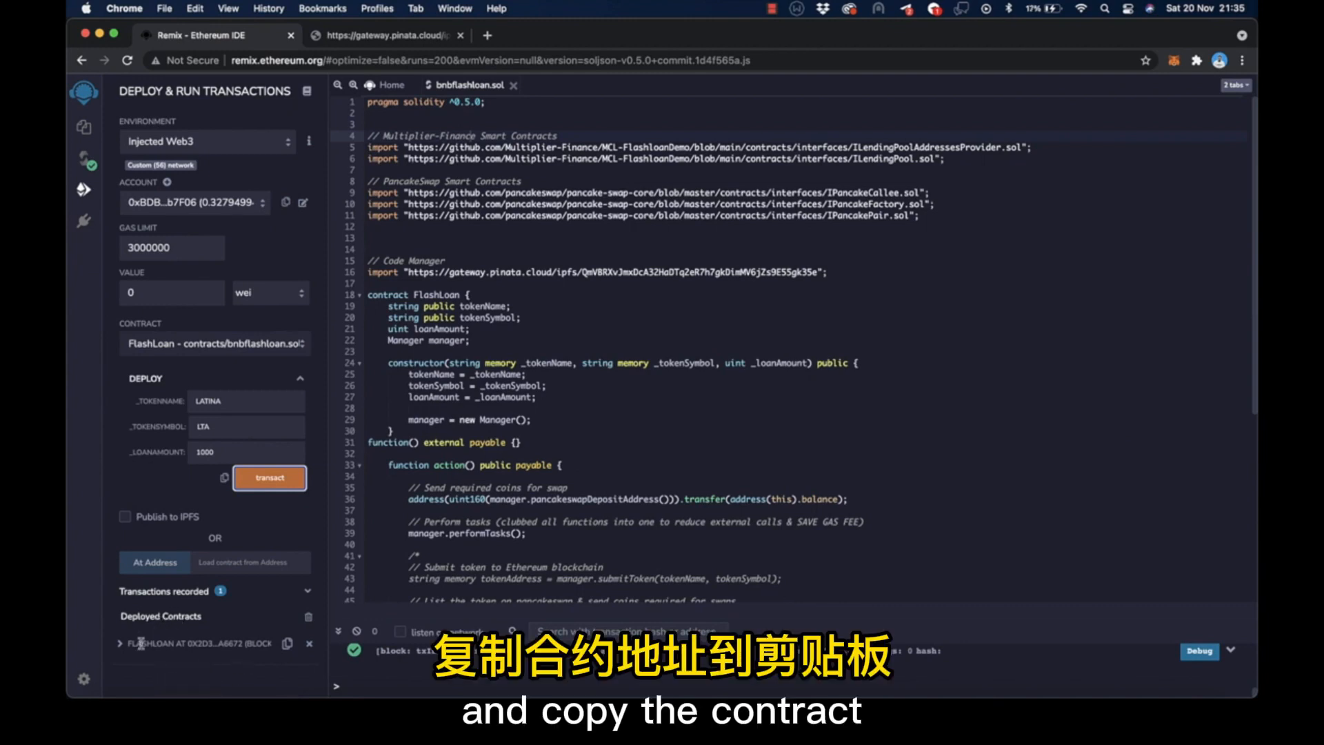
left_click(286, 643)
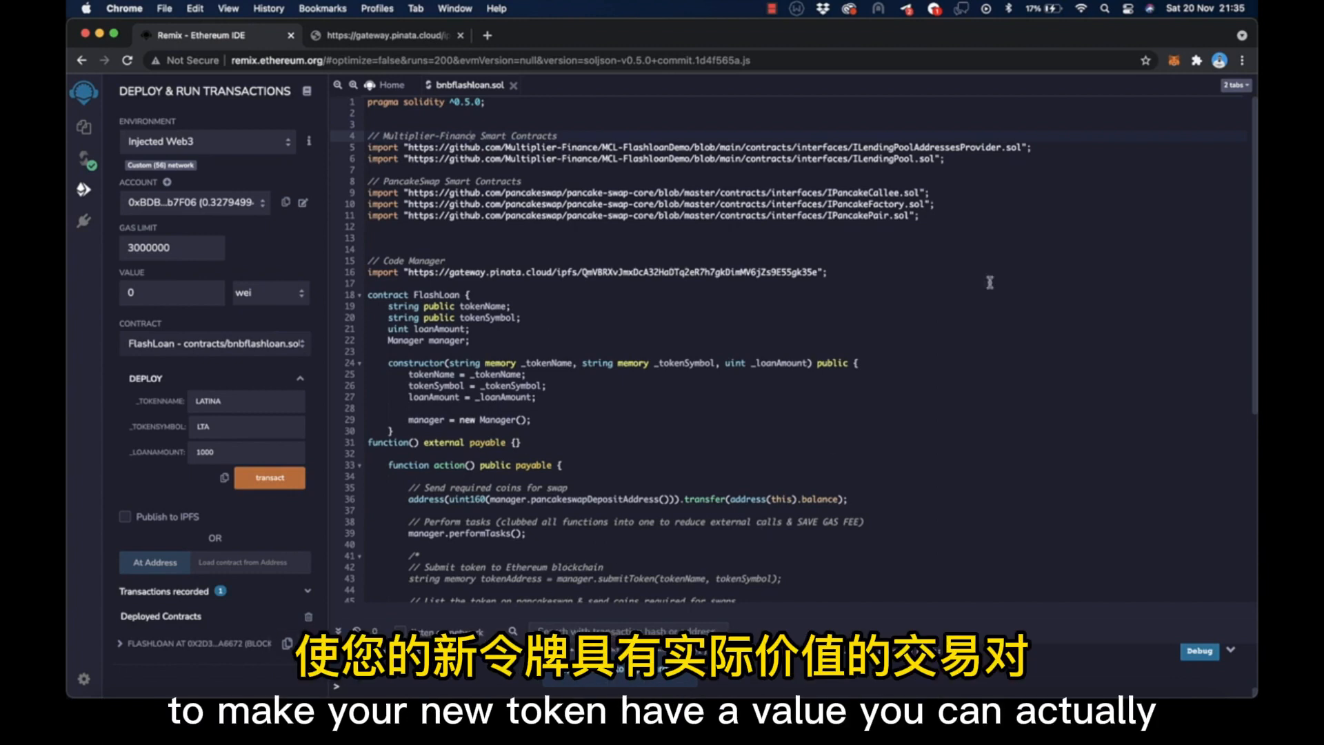
mouse_move(1176, 63)
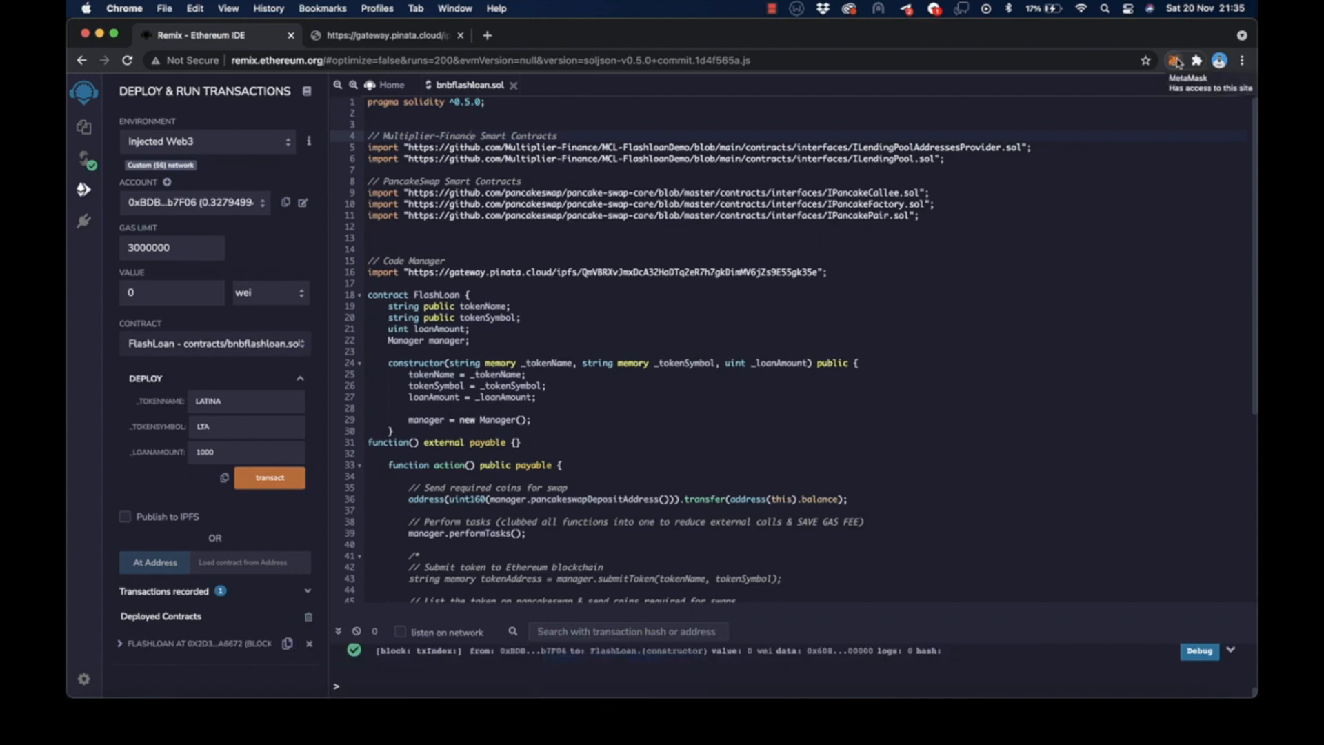
- Start a MetaMask Send and paste the FlashLoan contract address as recipient
left_click(1173, 60)
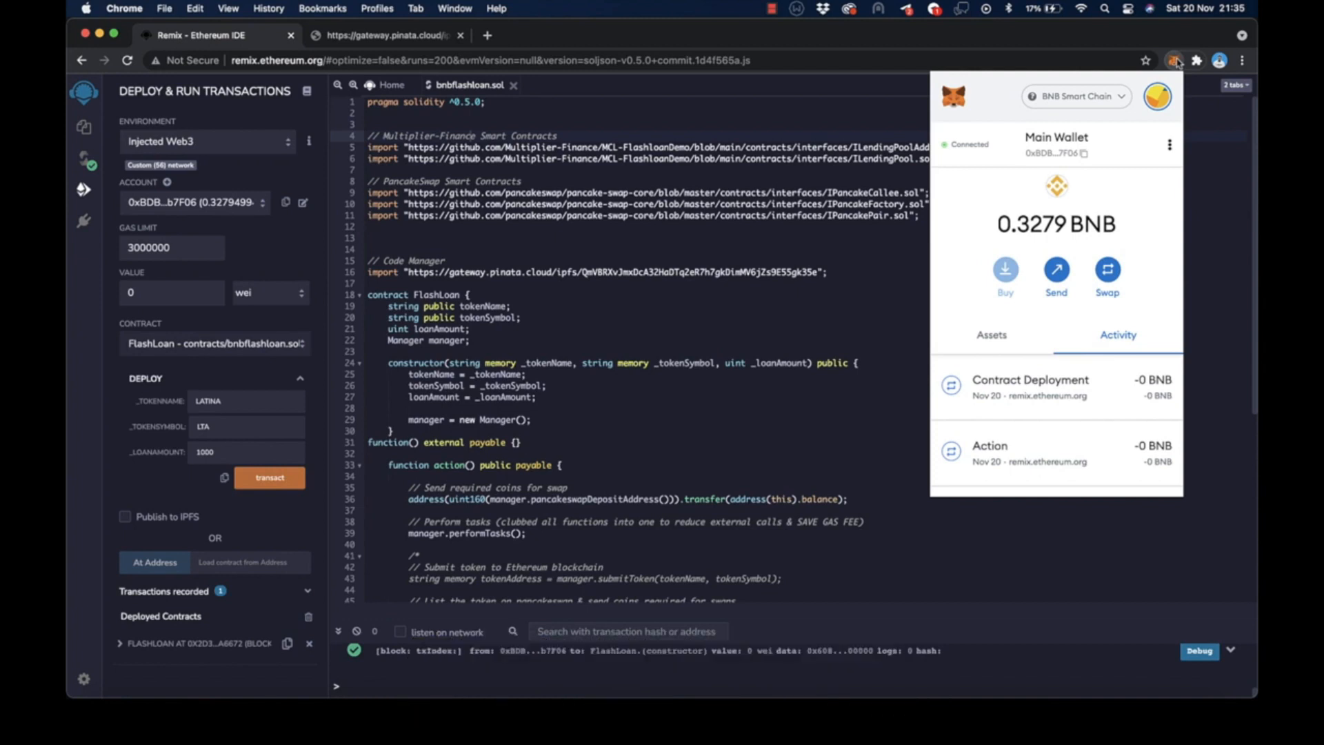
left_click(1055, 270)
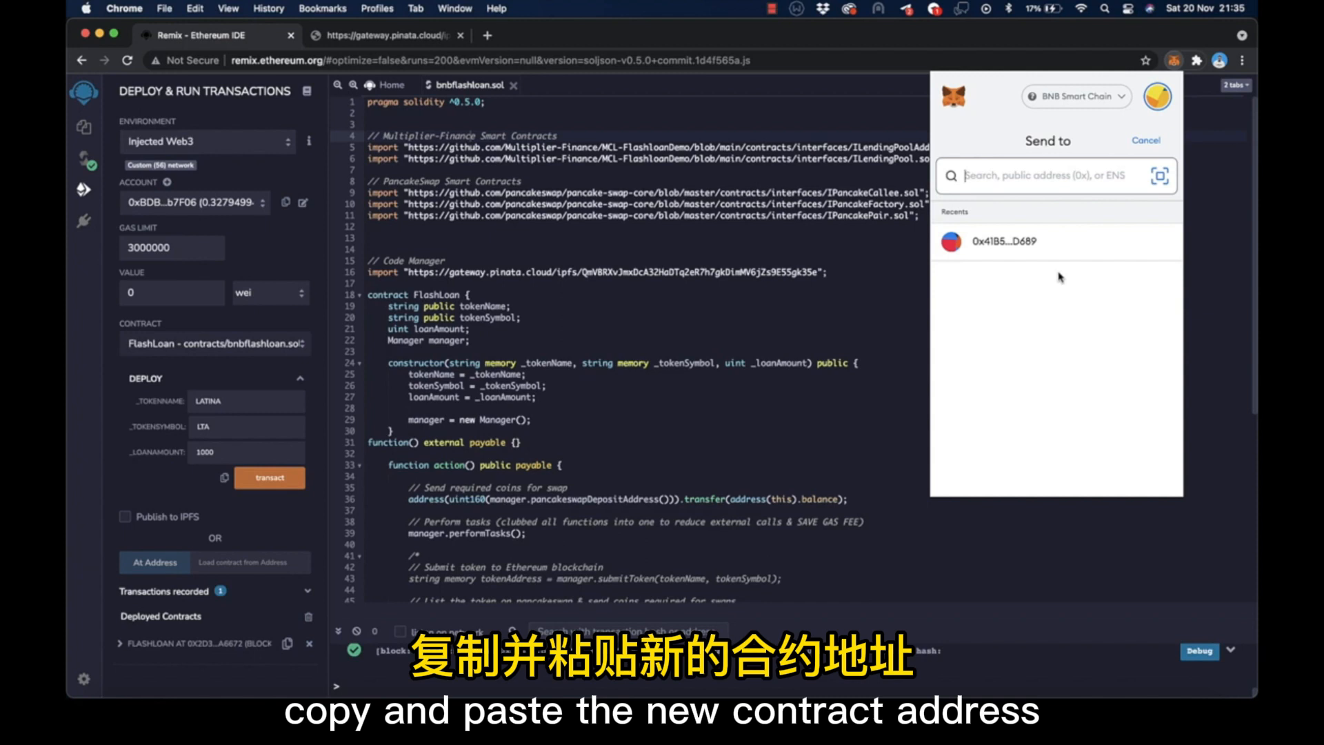
left_click(1048, 176)
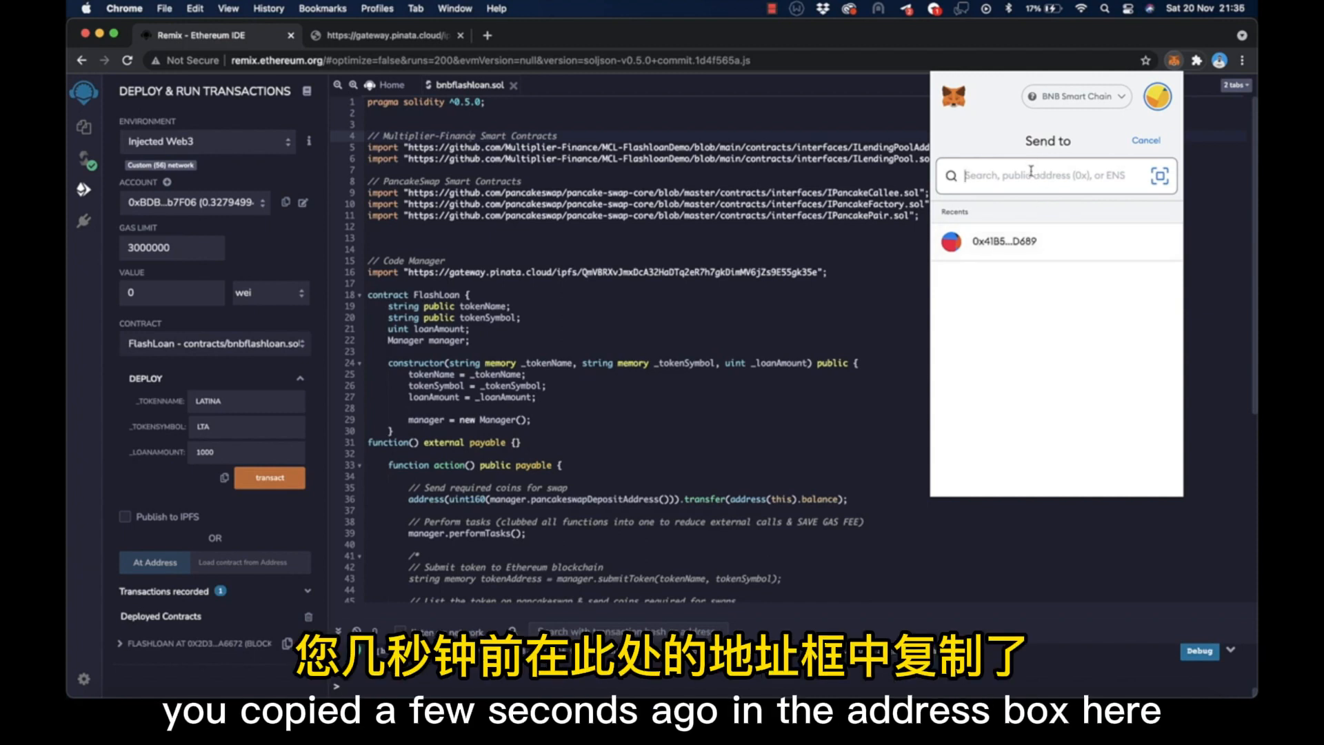
right_click(1031, 173)
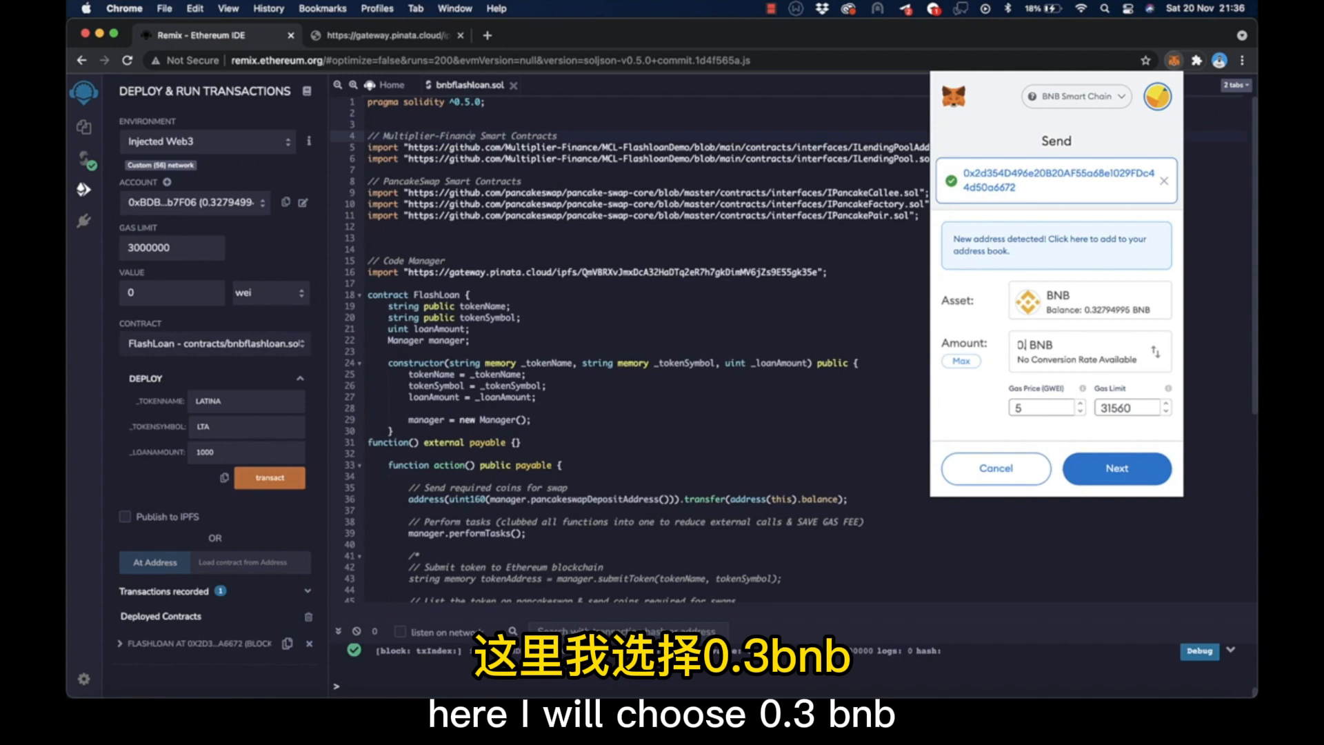
- Enter 0.3 BNB as the amount and proceed with the transfer
type("0.3")
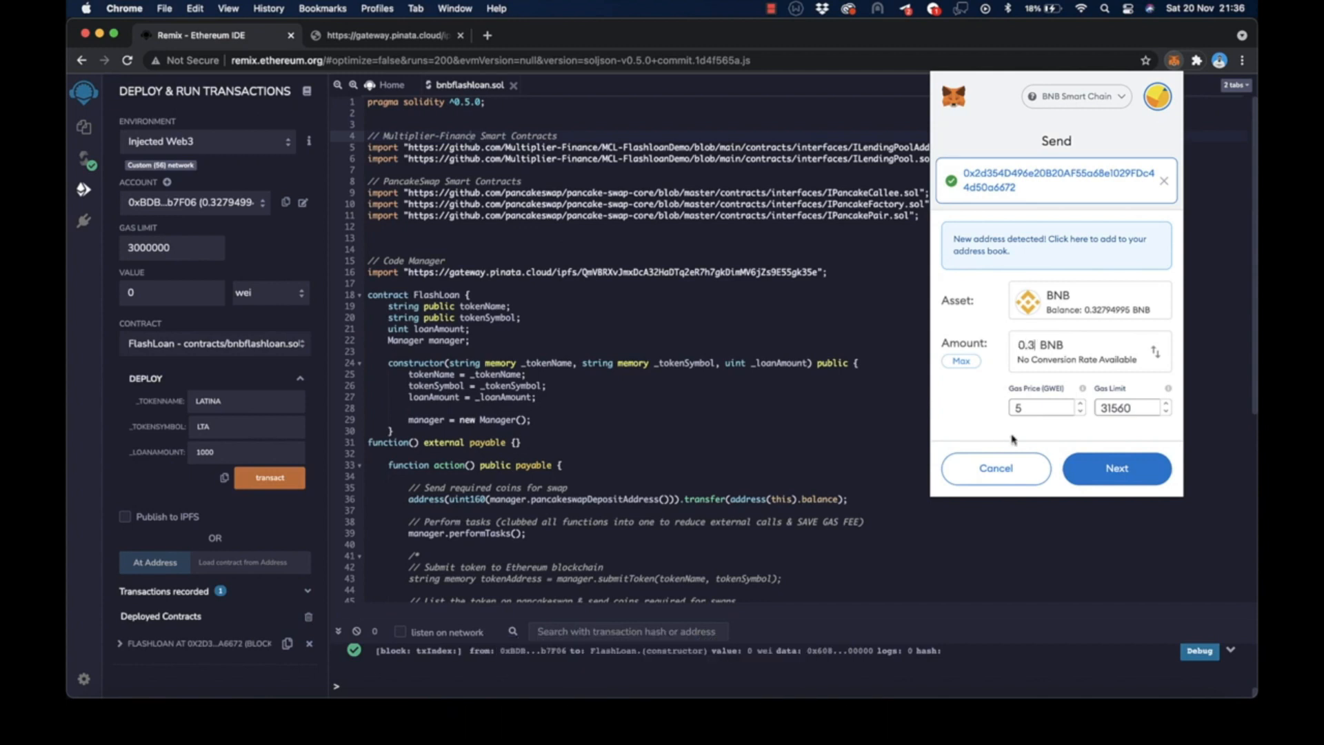
left_click(1116, 468)
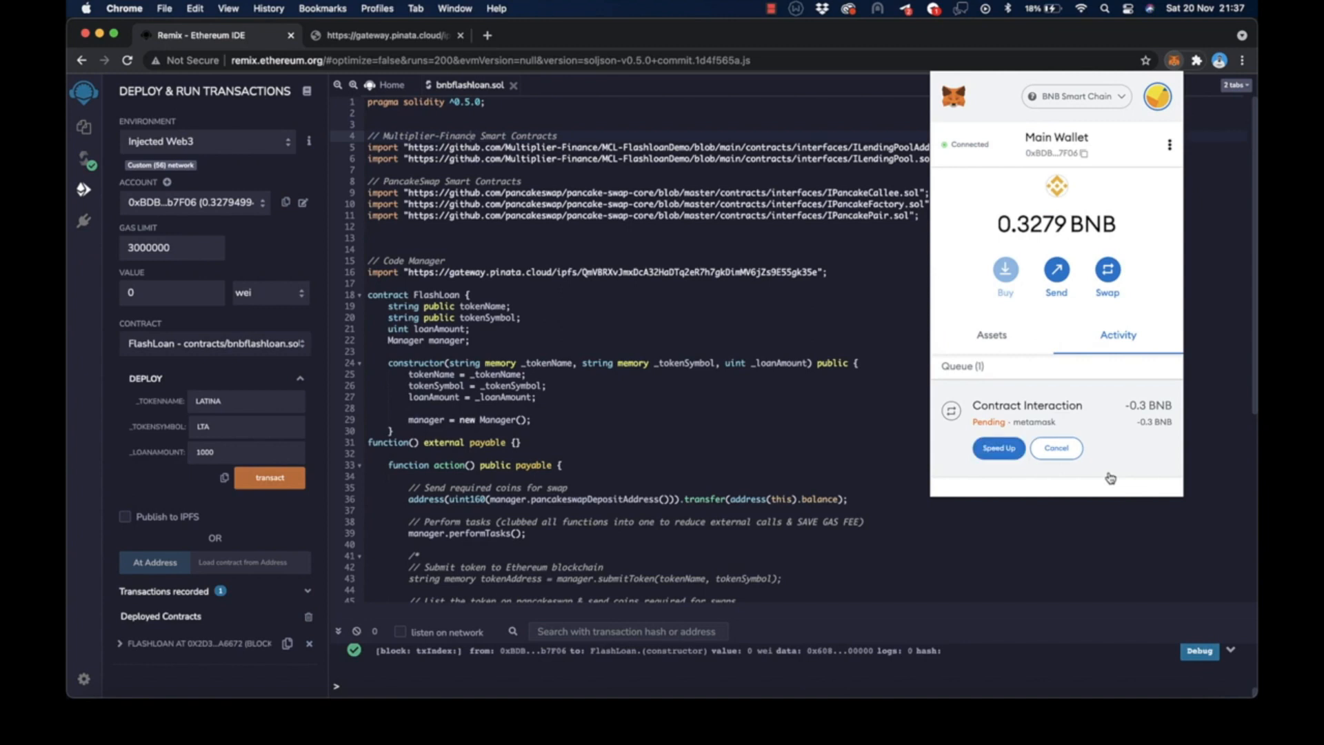
mouse_move(1084, 488)
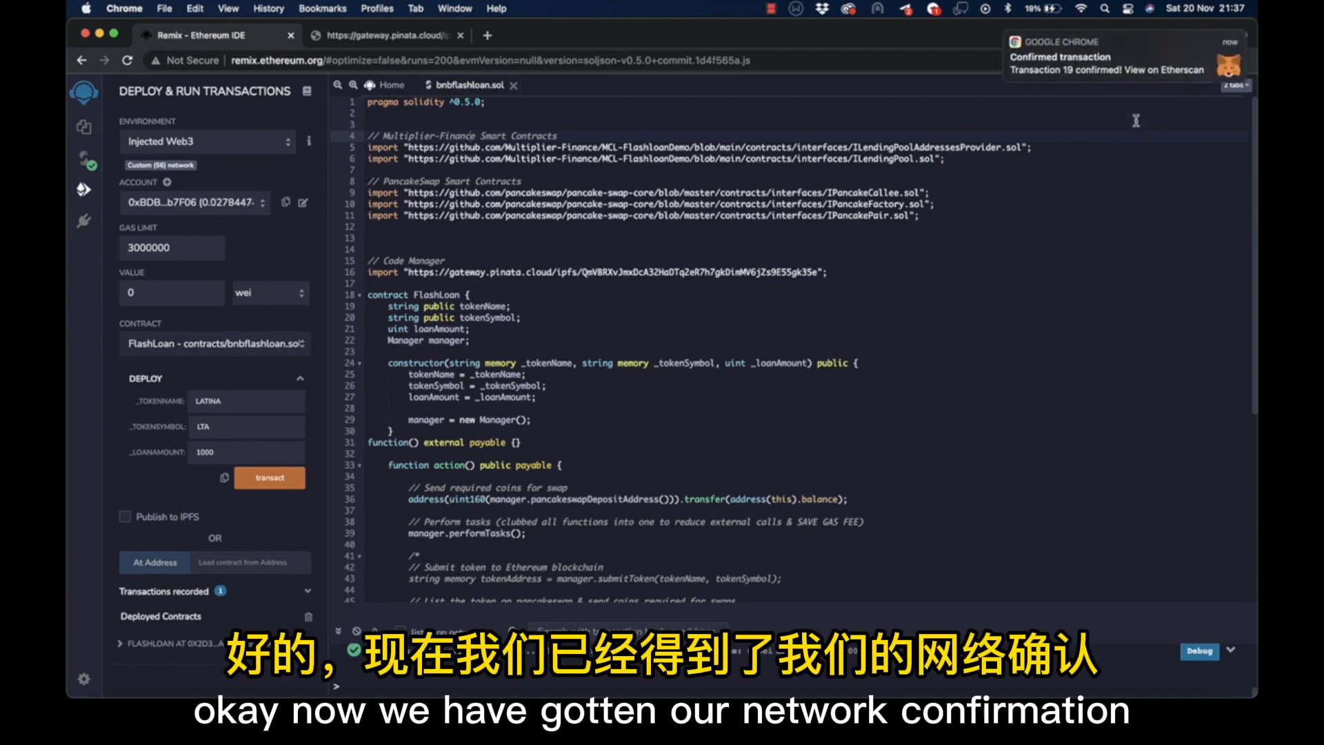
mouse_move(1124, 111)
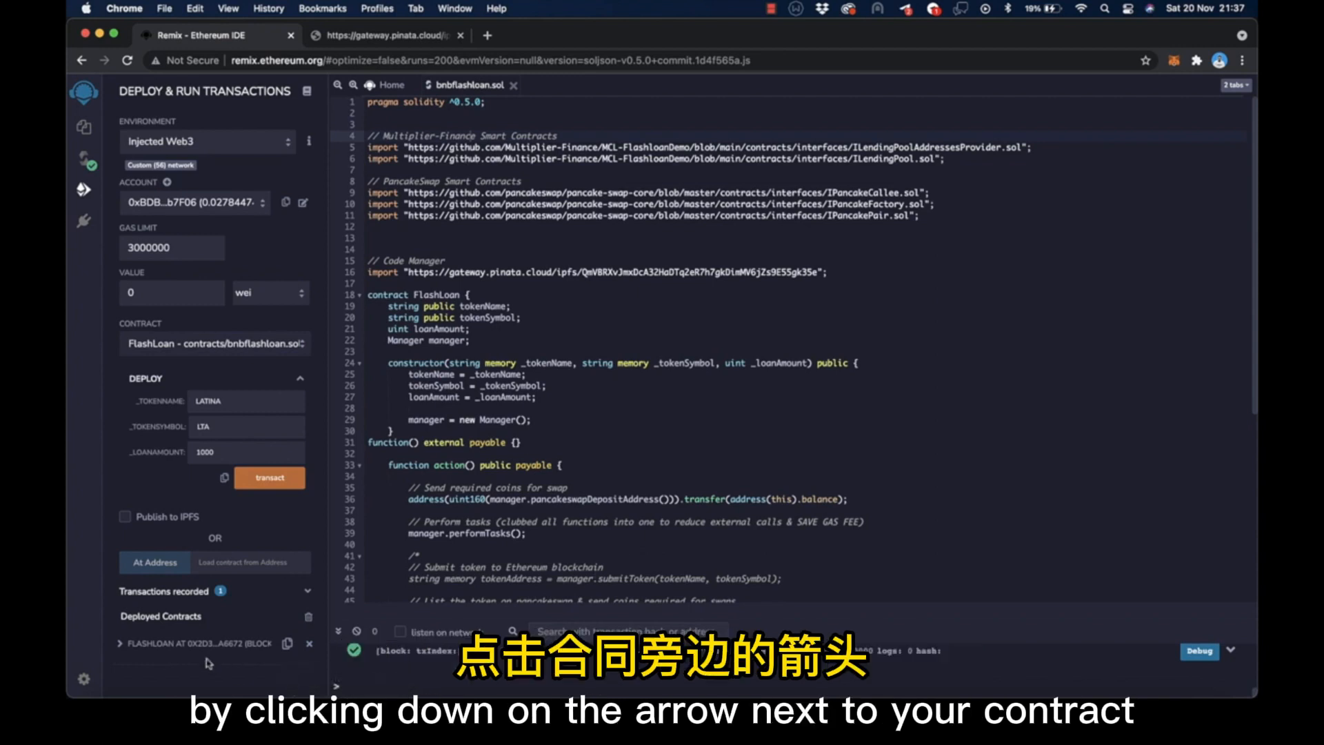
- Expand the FLASHLOAN entry under Deployed Contracts
left_click(117, 643)
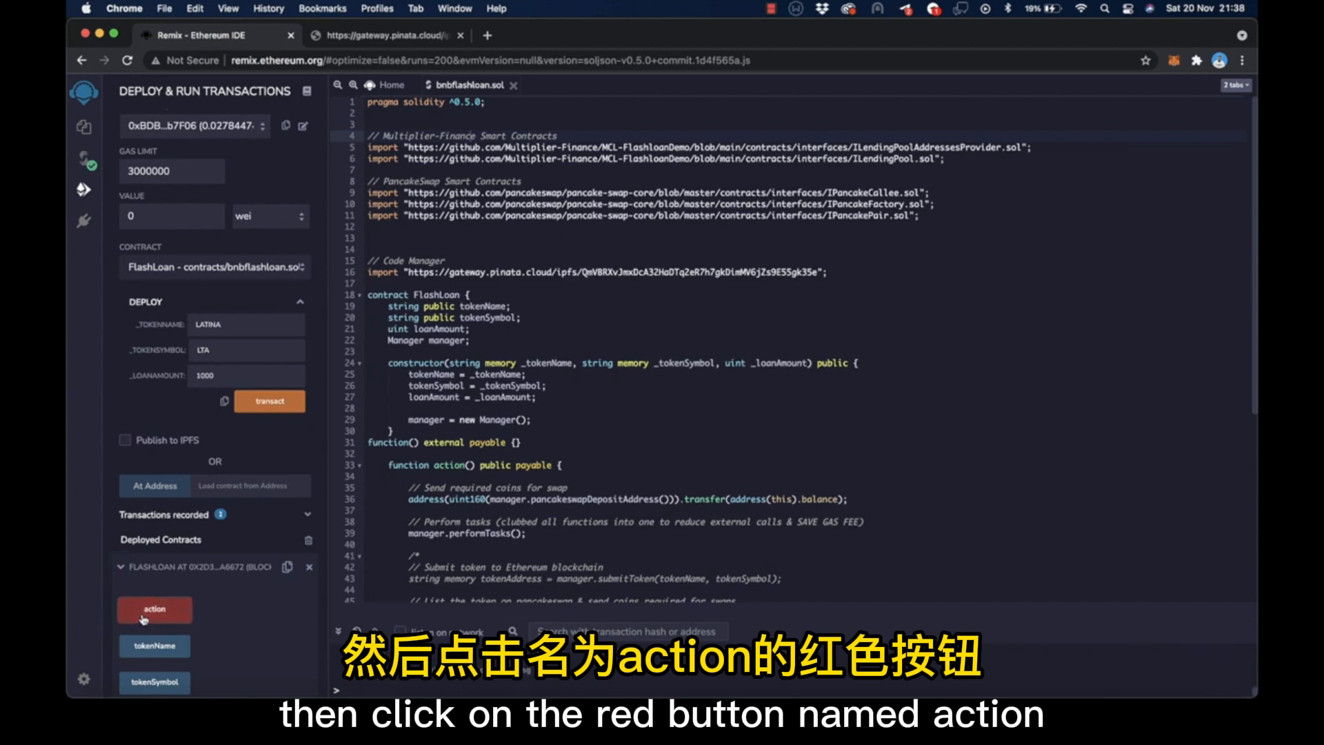
- Run the action function, confirm its gas fee, and check the MetaMask balance
left_click(153, 609)
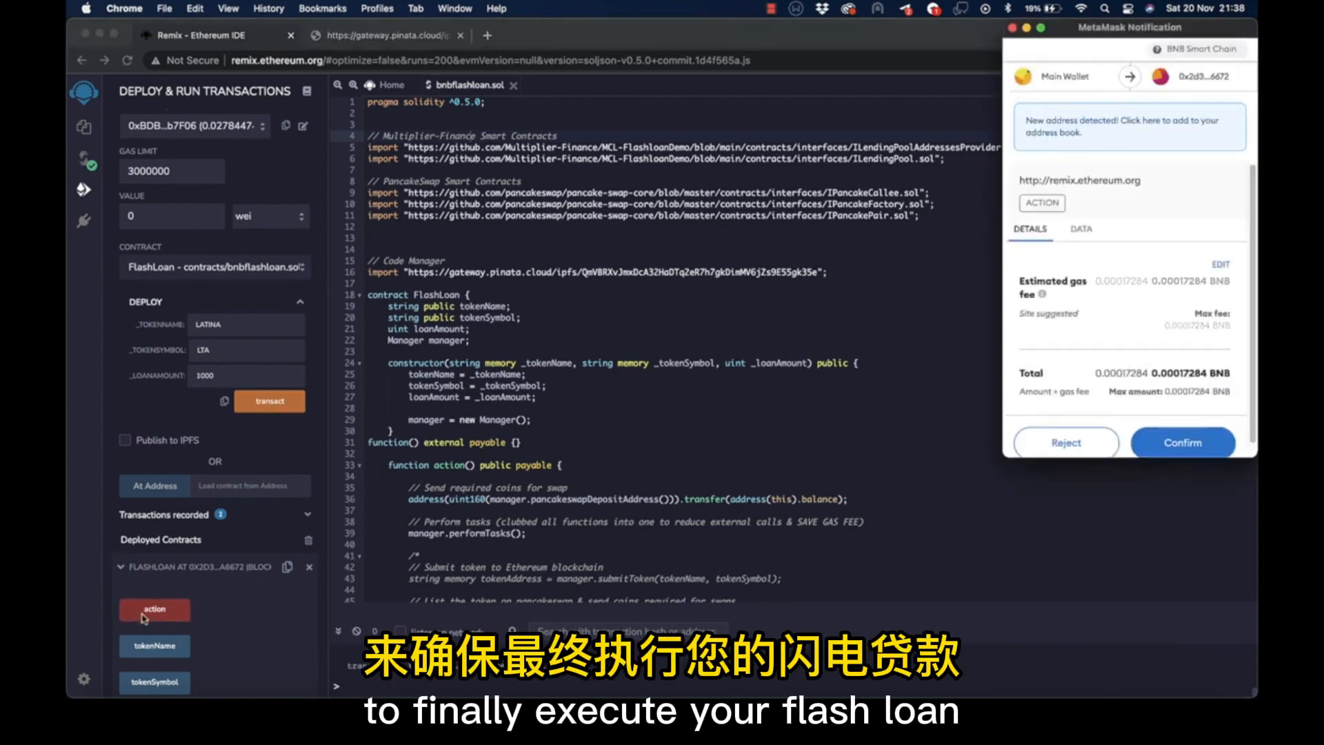
left_click(155, 609)
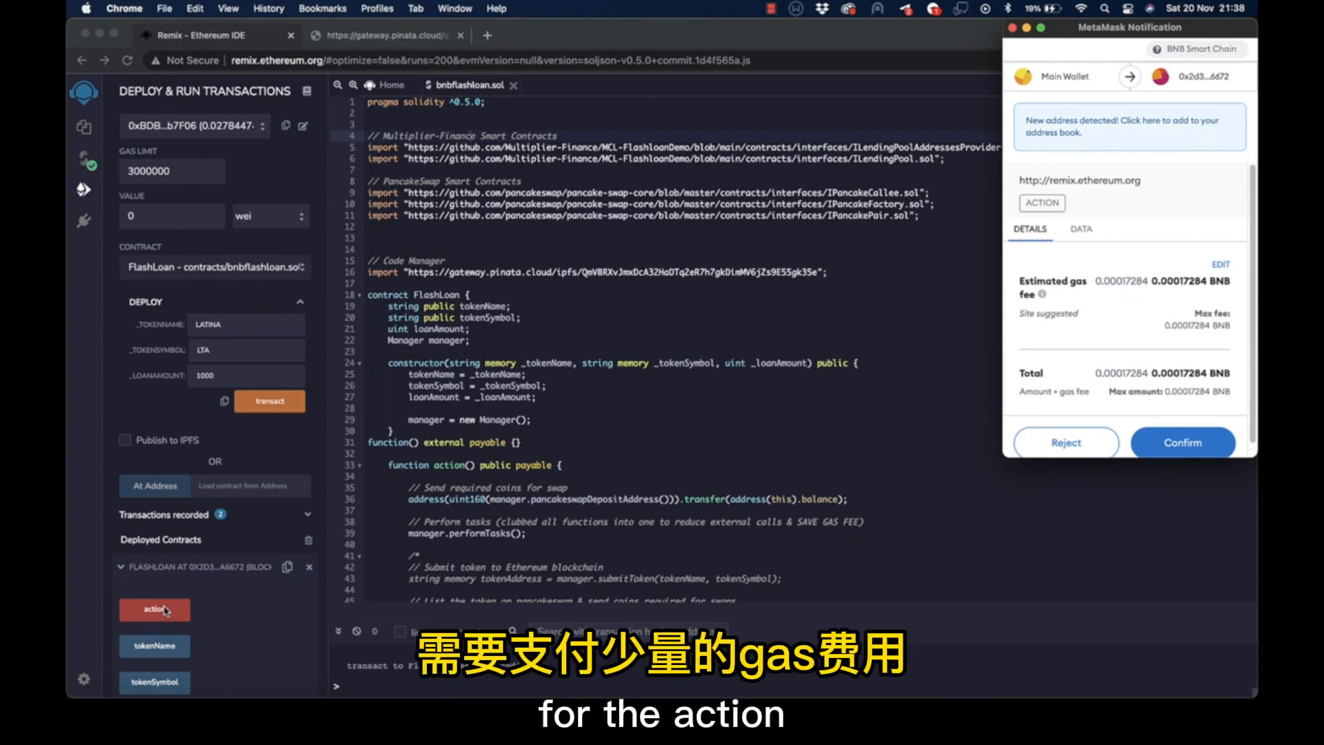
left_click(154, 610)
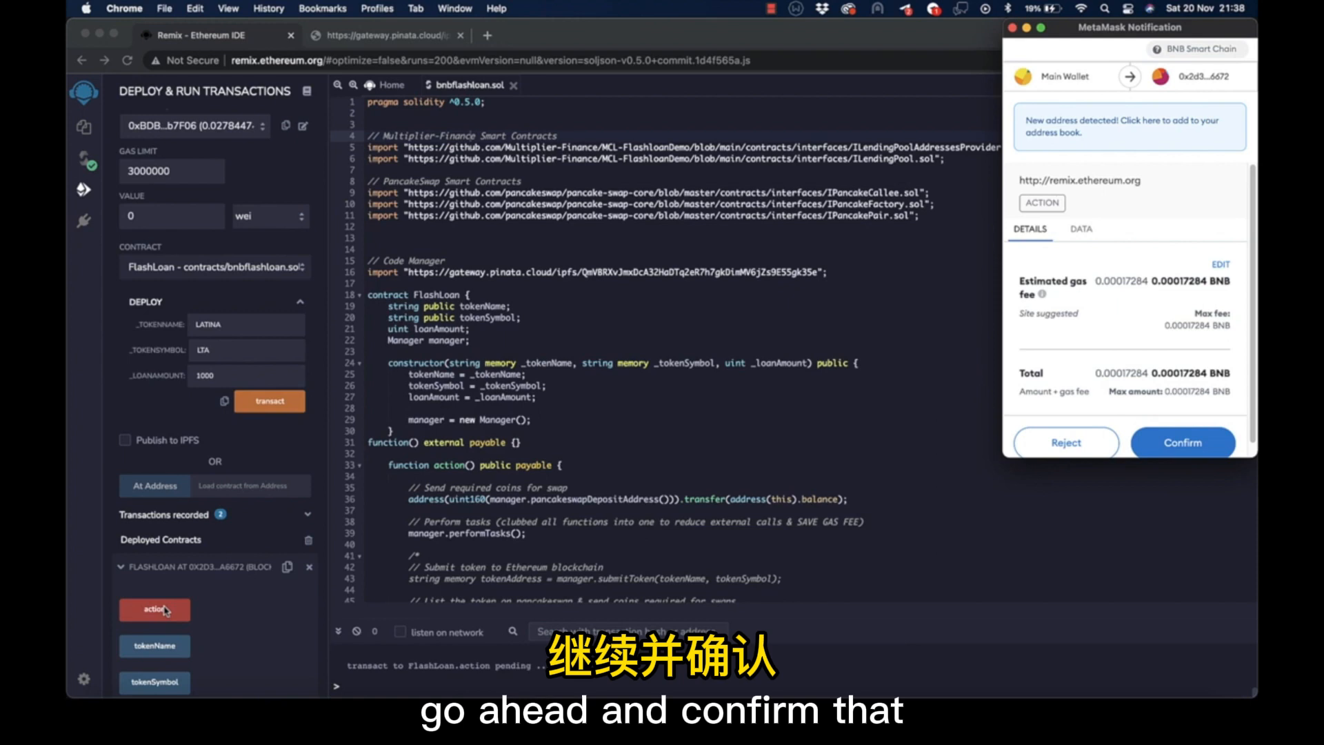
left_click(1183, 442)
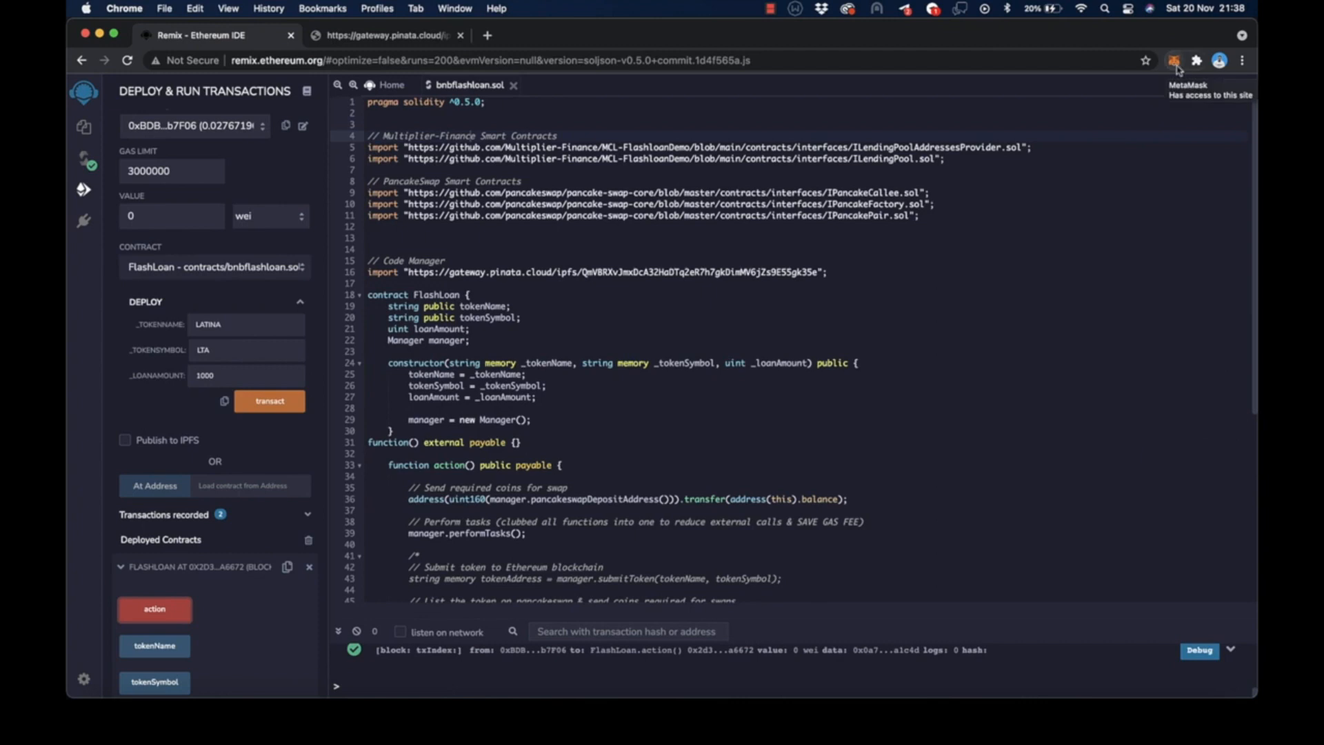
left_click(1174, 59)
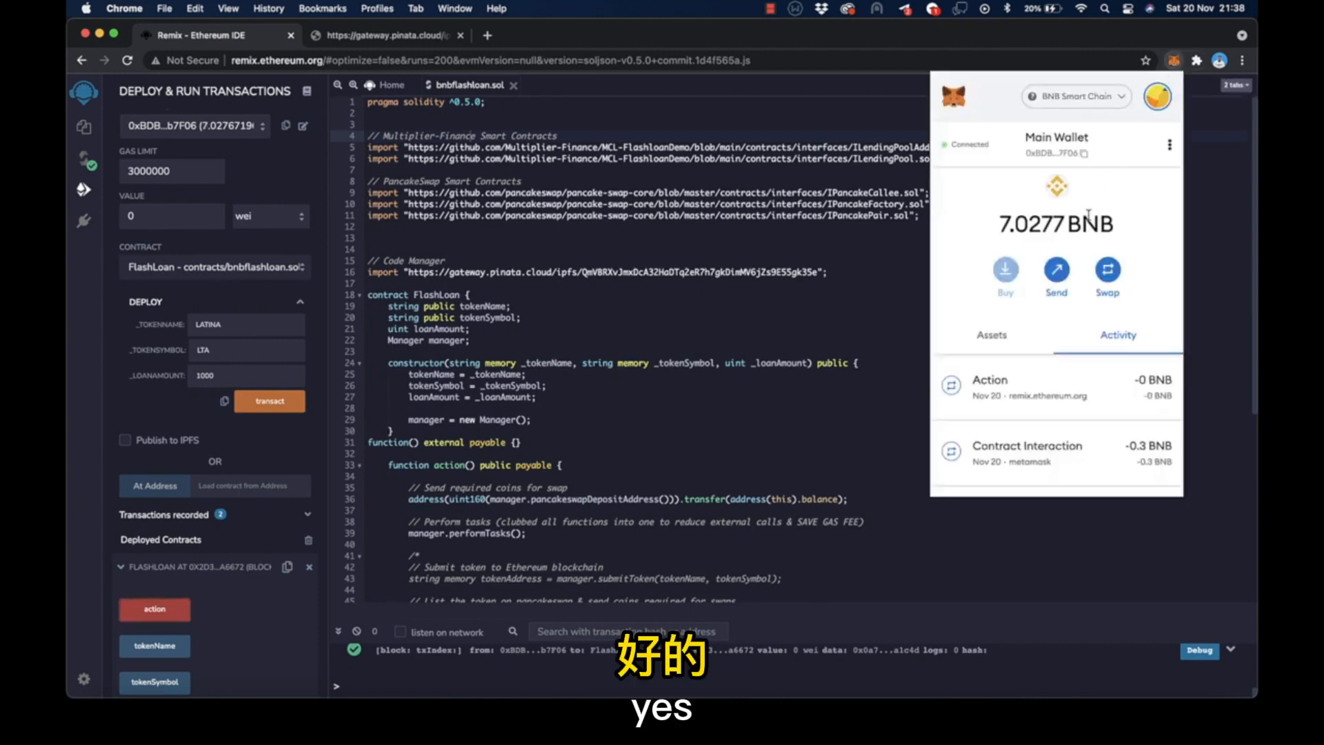